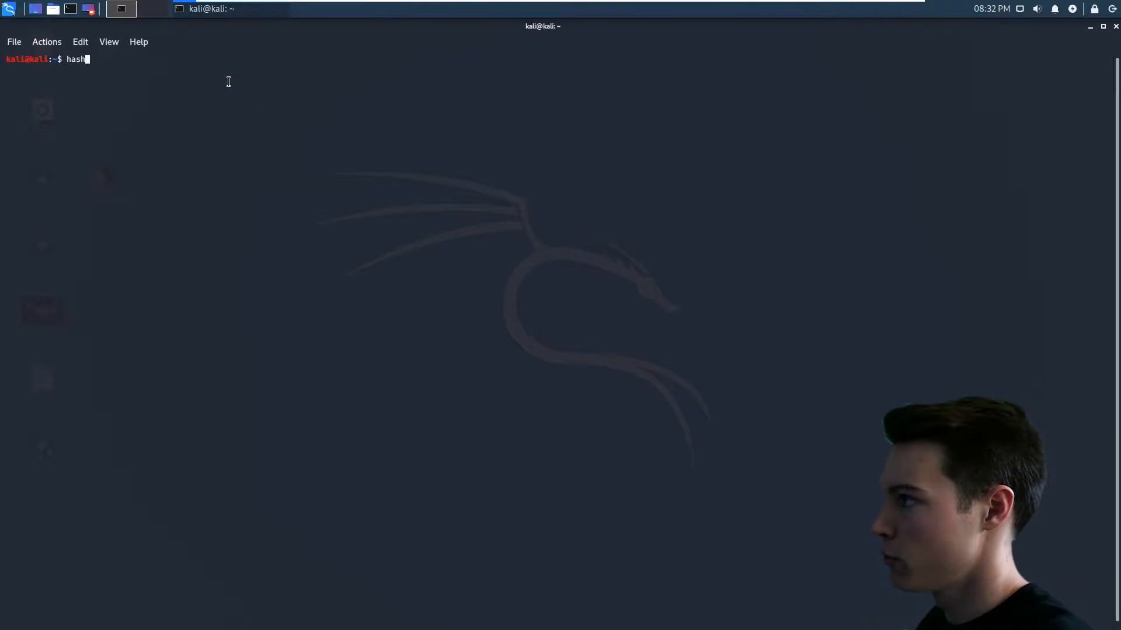
Run 'hashcat -h' to print its help reference and highlight the byte-range charset entry
text(cat -h)
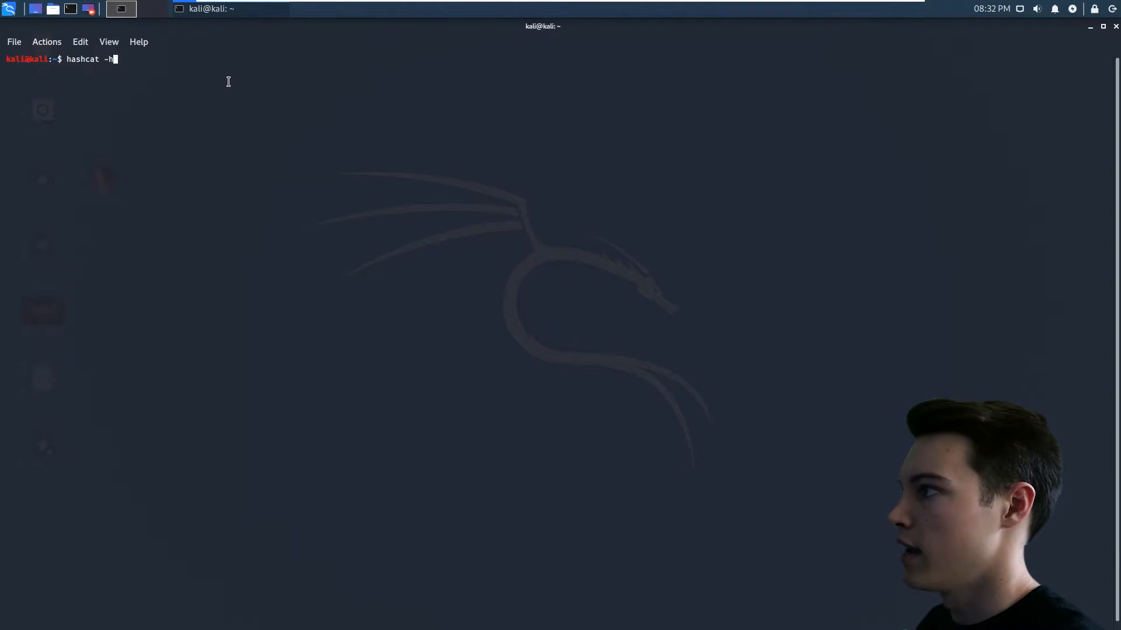
key(Return)
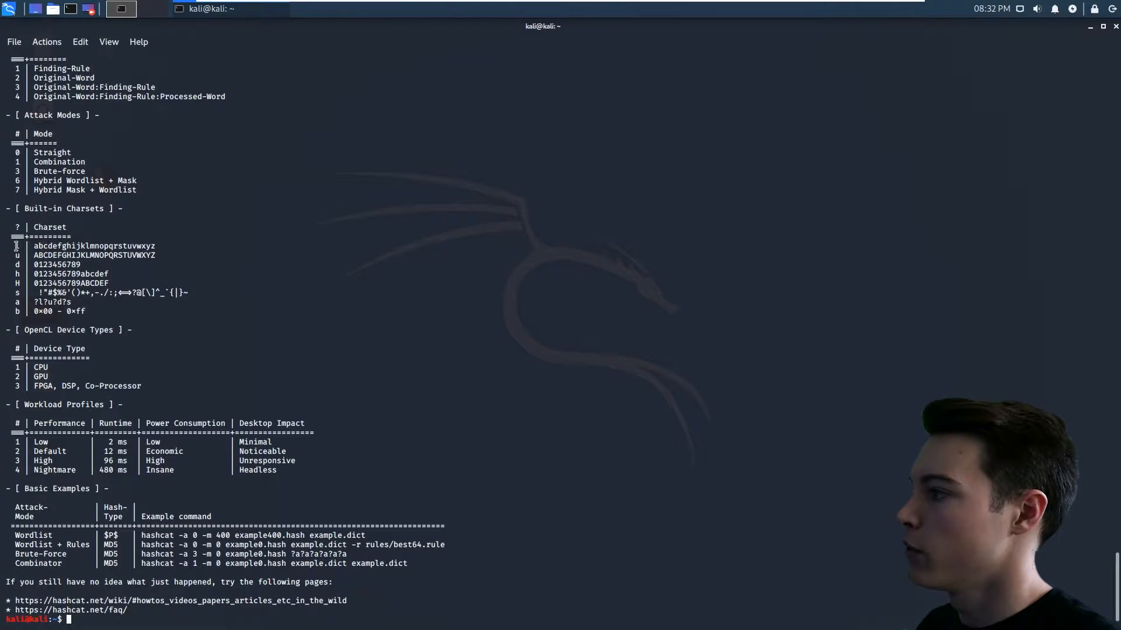
double_click(93, 247)
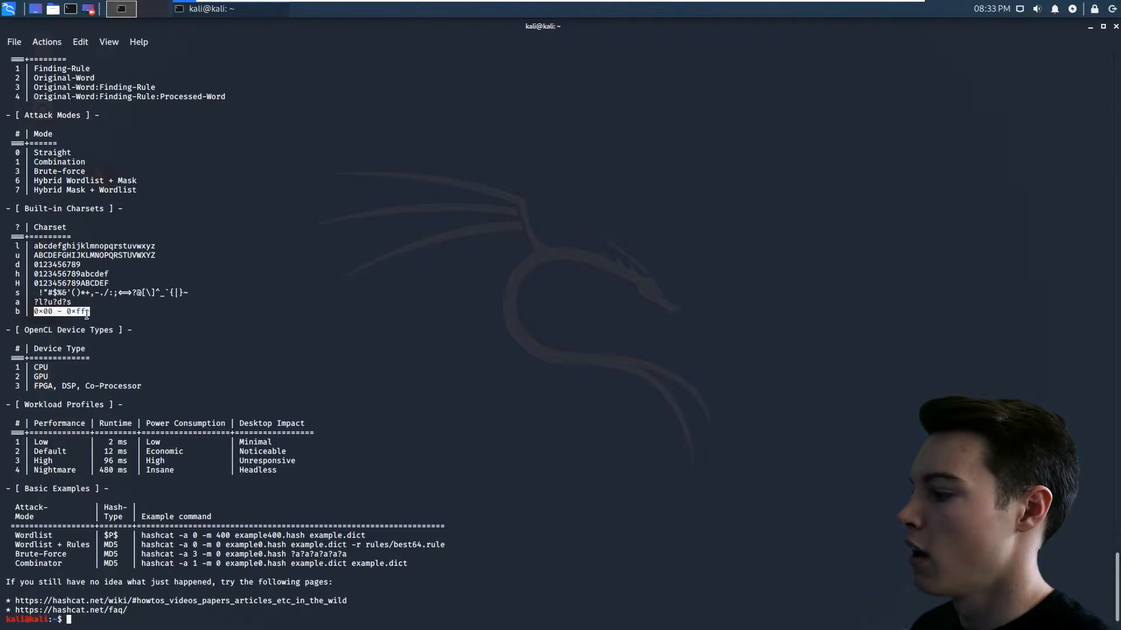
mouse_move(920, 49)
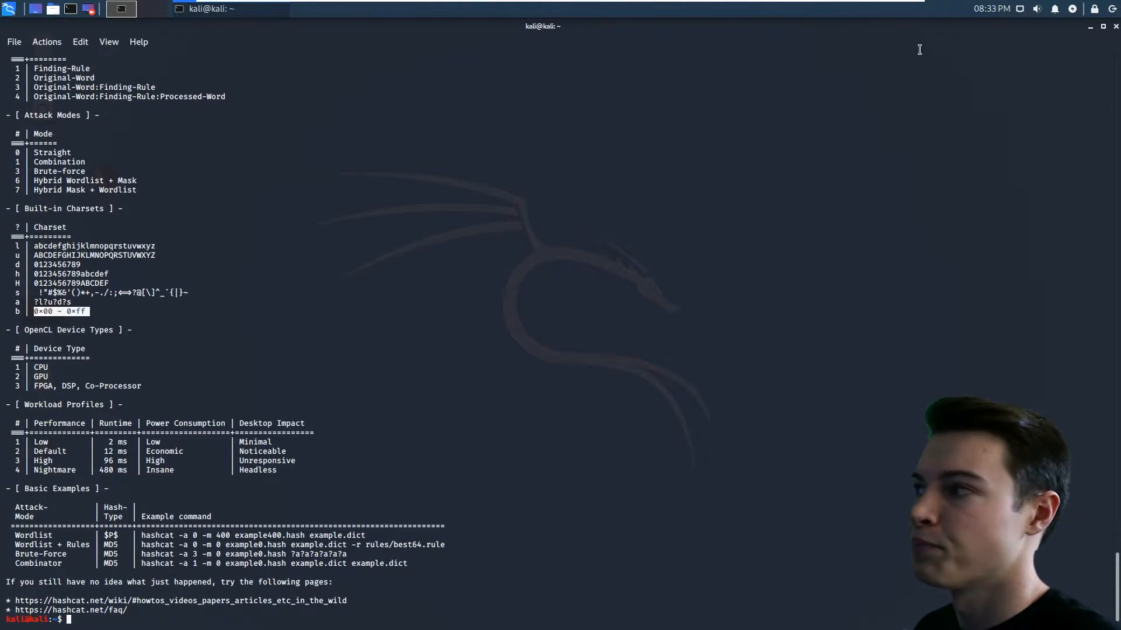
text(clea)
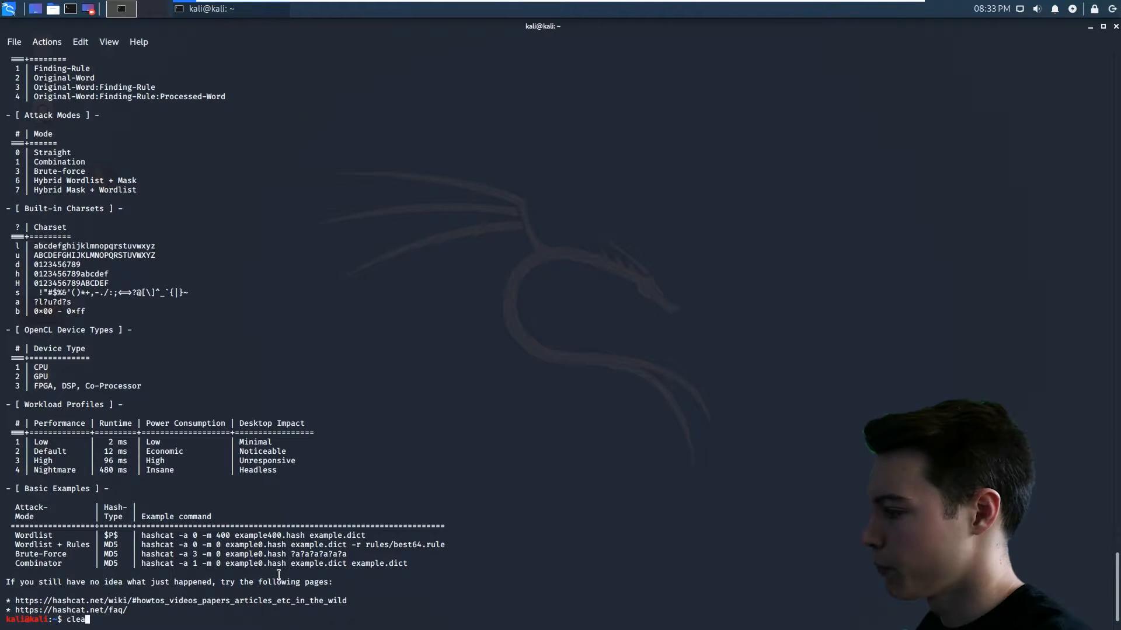
Clear the screen and bring up crunch's manual page with 'man crunch'
key(Return)
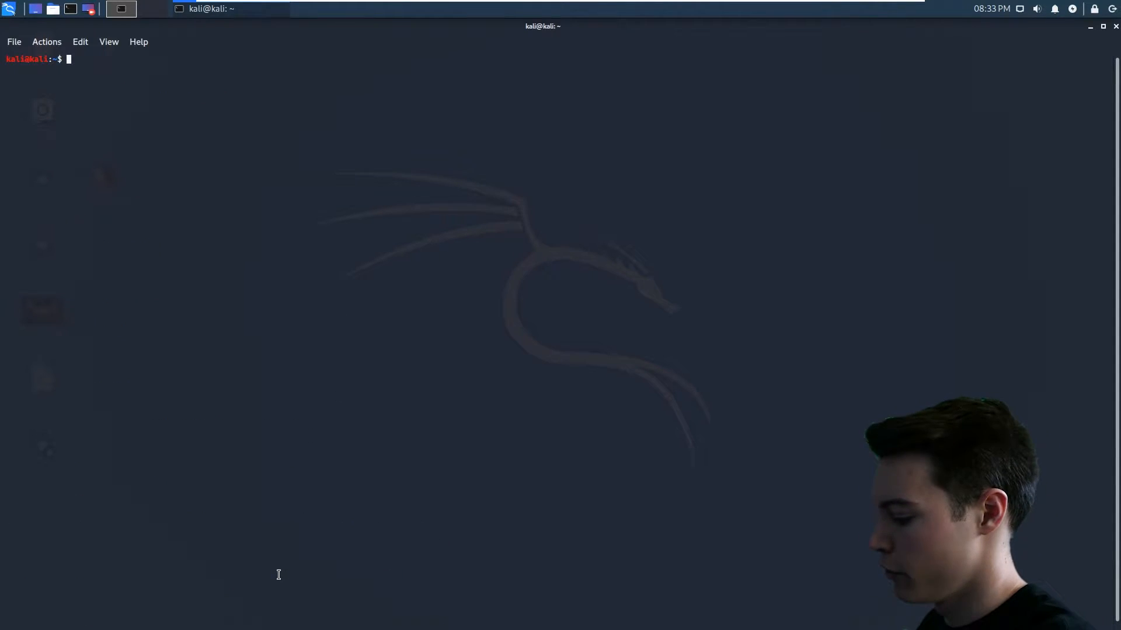
text(man cr)
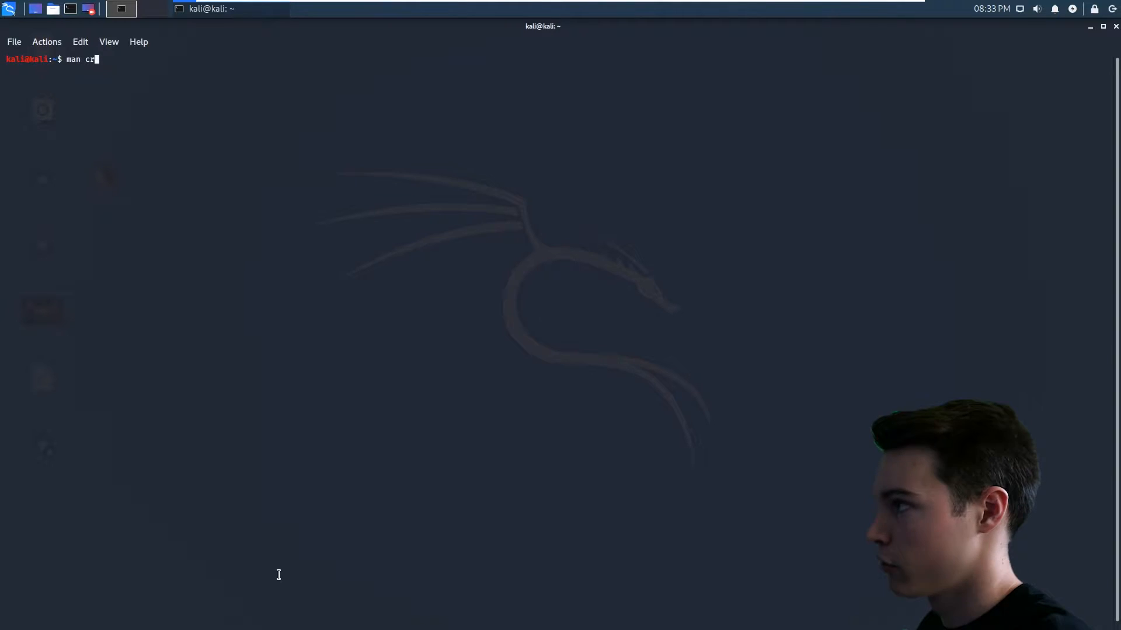
text(unch)
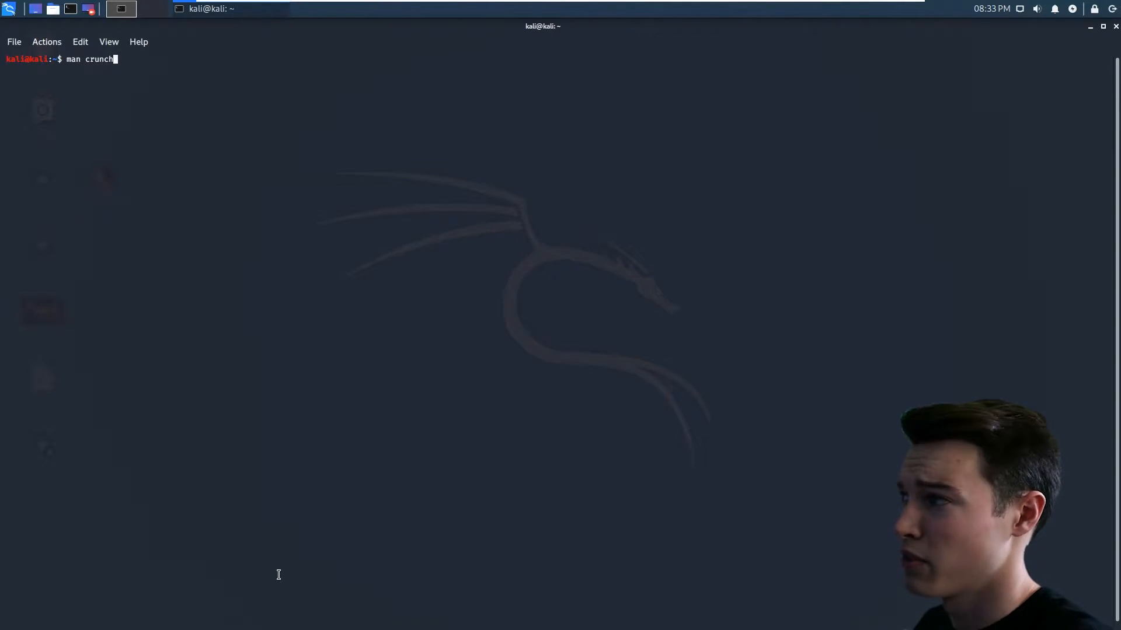
key(Return)
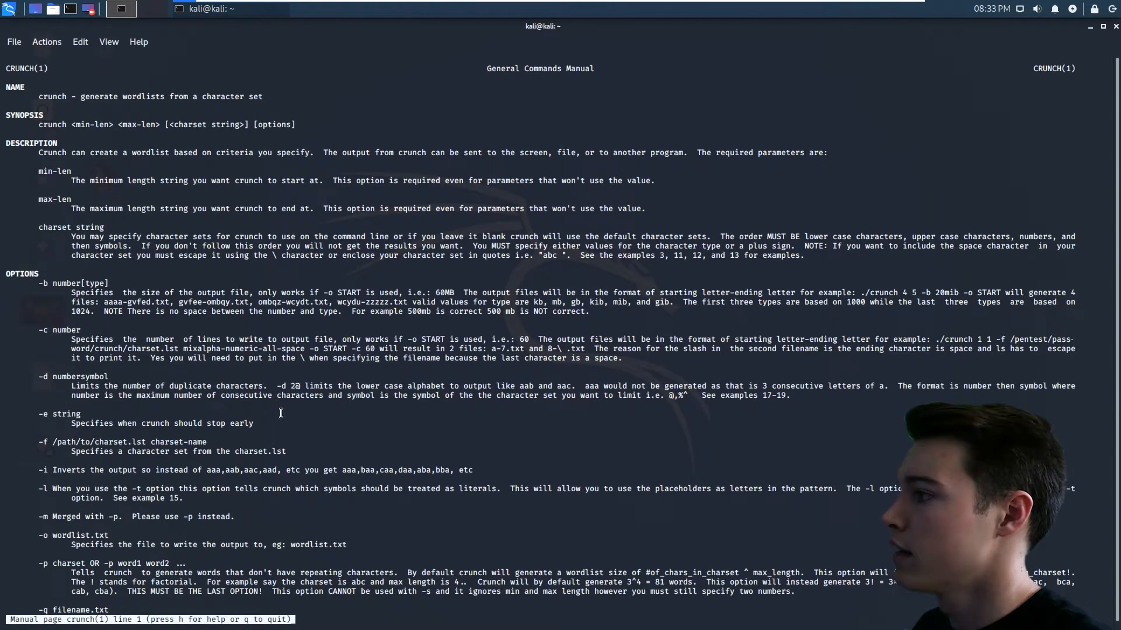
mouse_move(48, 126)
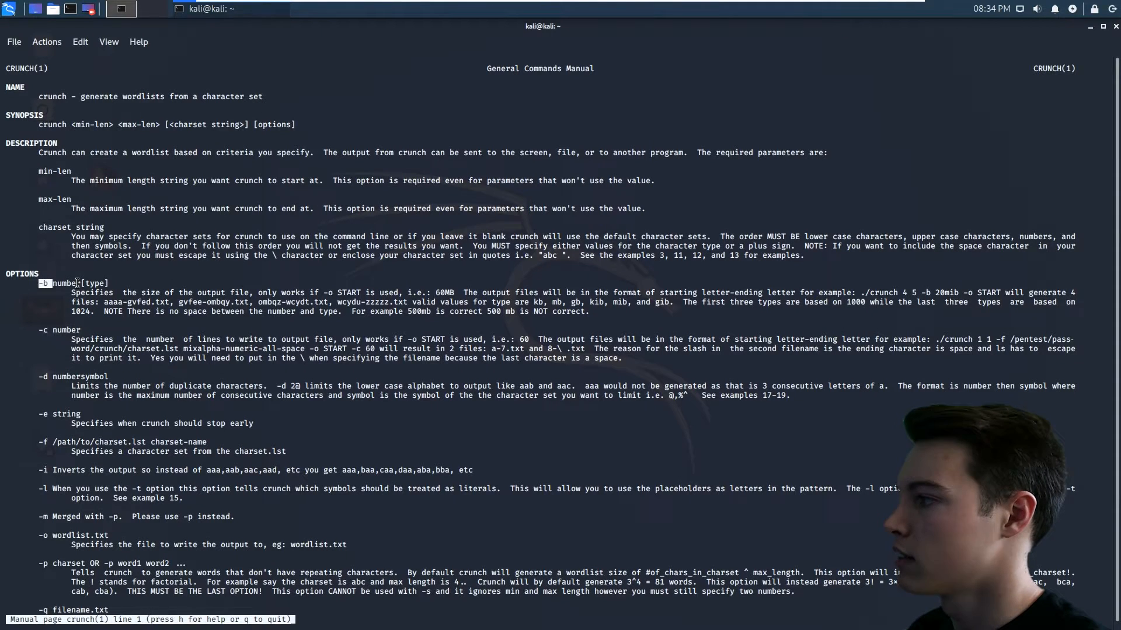
Read through crunch's options and examples, then quit the manual back to the prompt
scroll(down, 3)
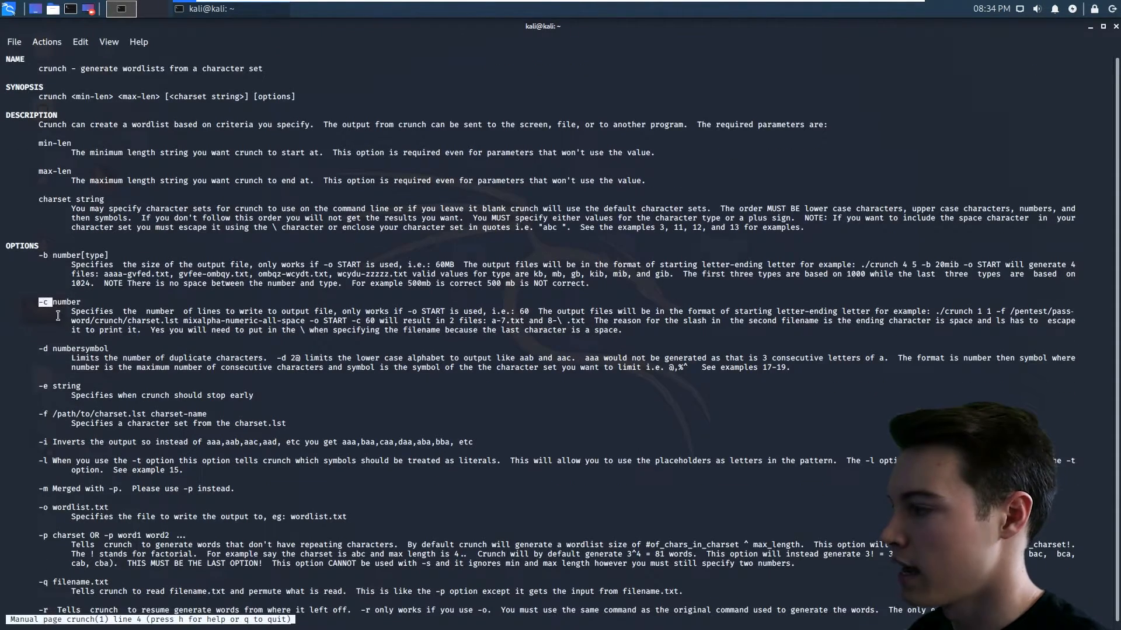
scroll(down, 3)
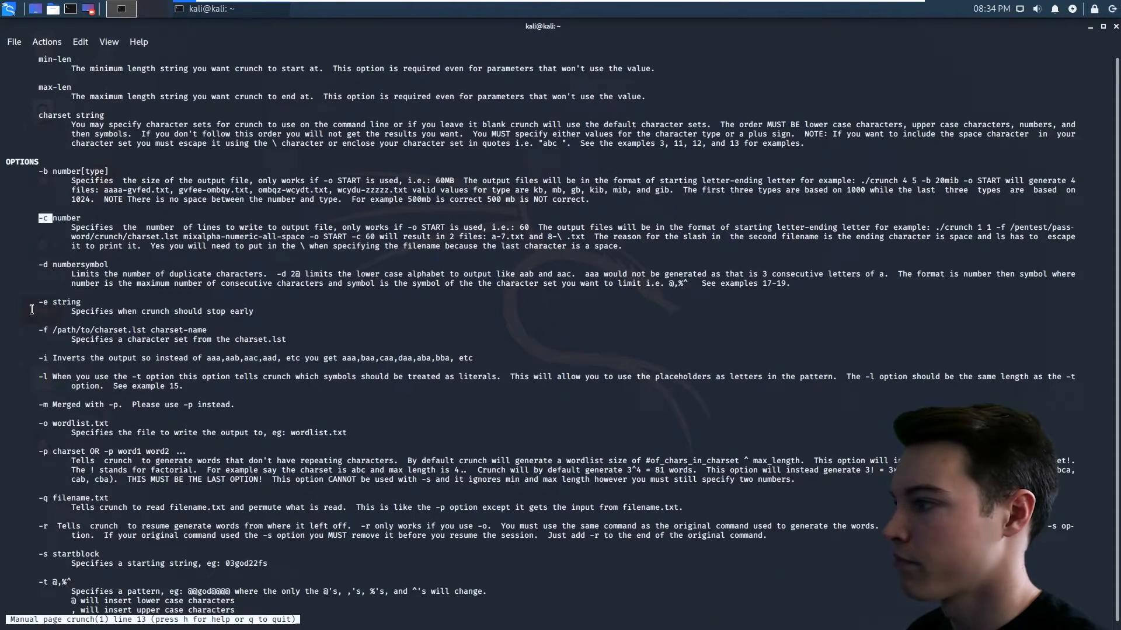
scroll(down, 3)
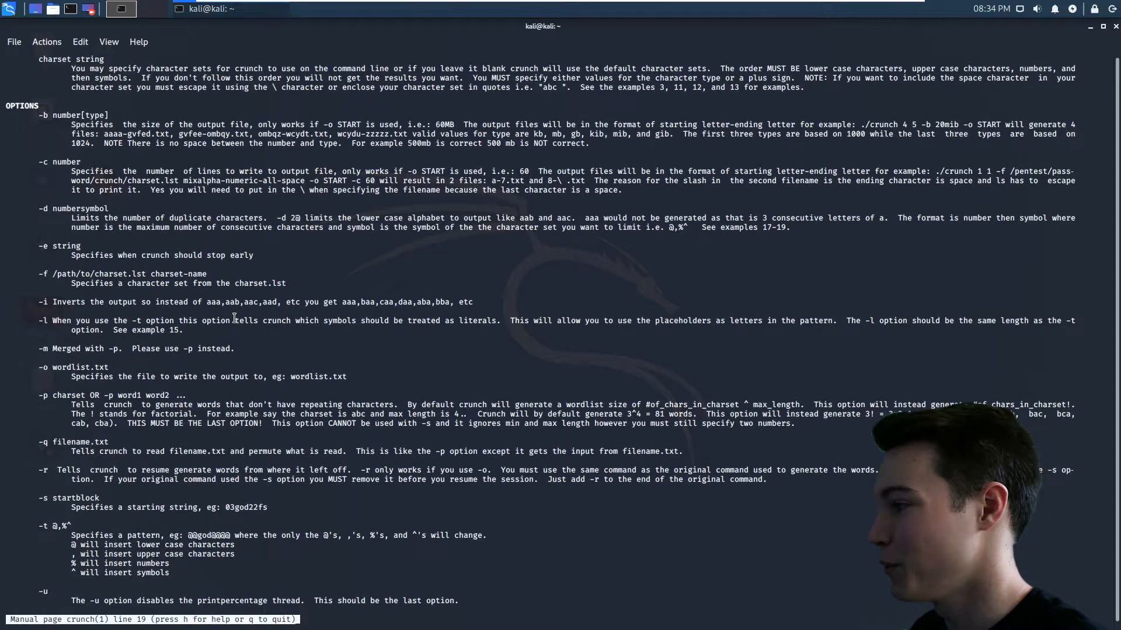
scroll(down, 3)
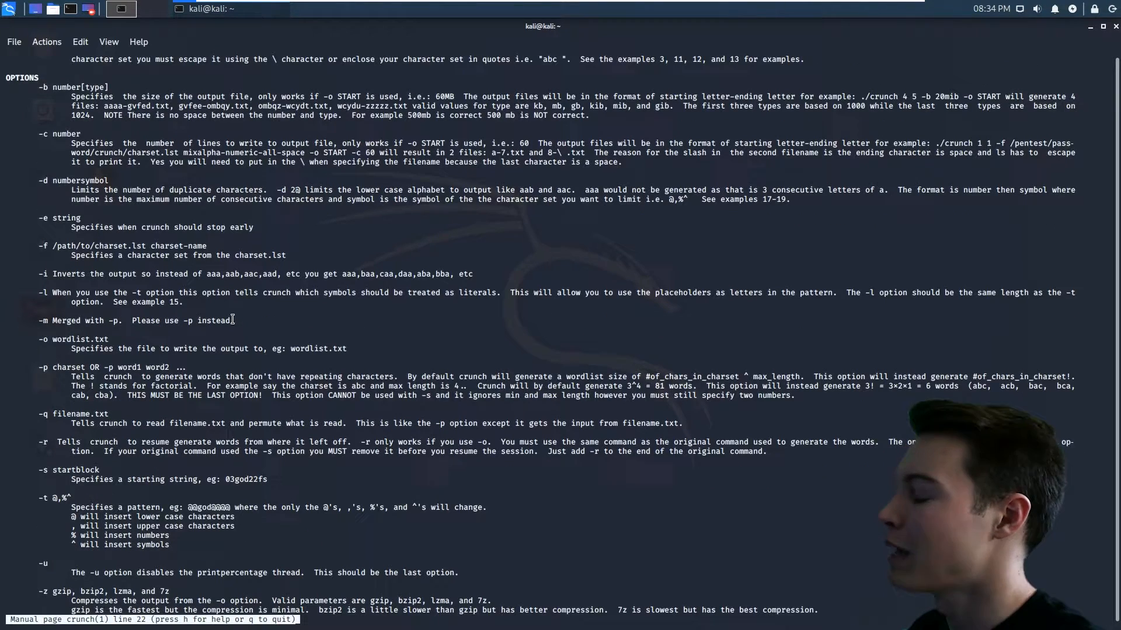
scroll(down, 3)
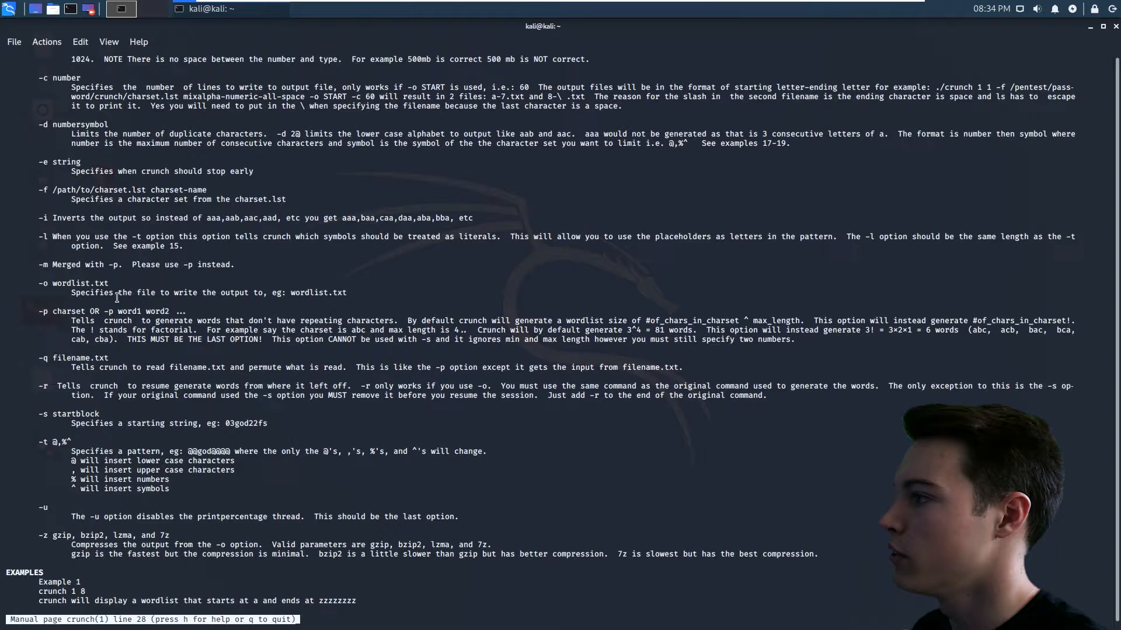
scroll(up, 3)
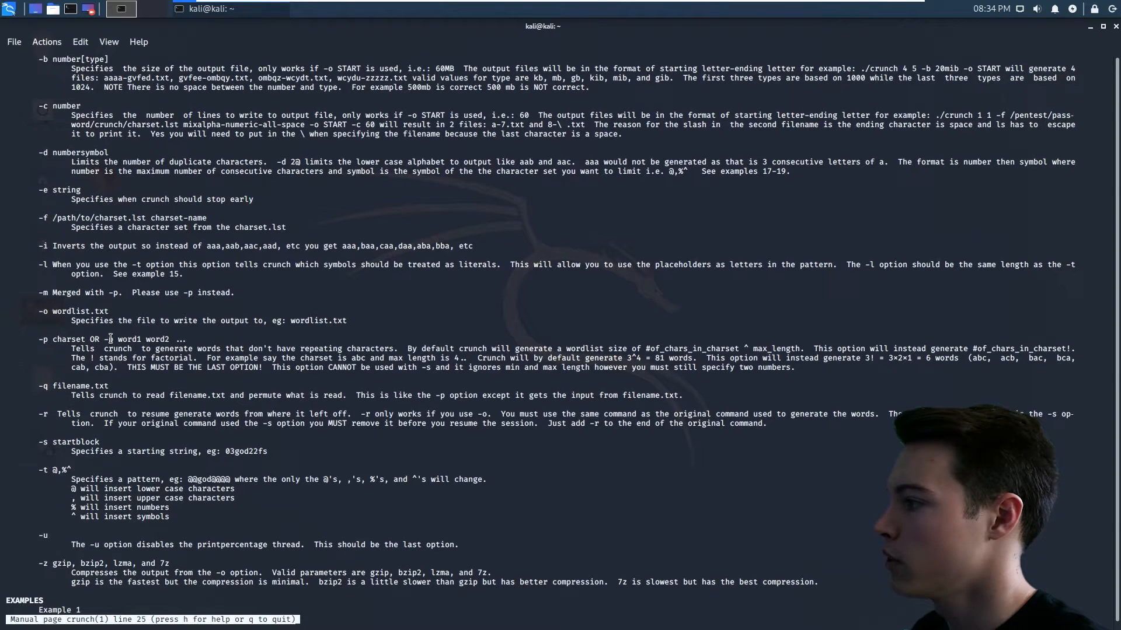
double_click(154, 338)
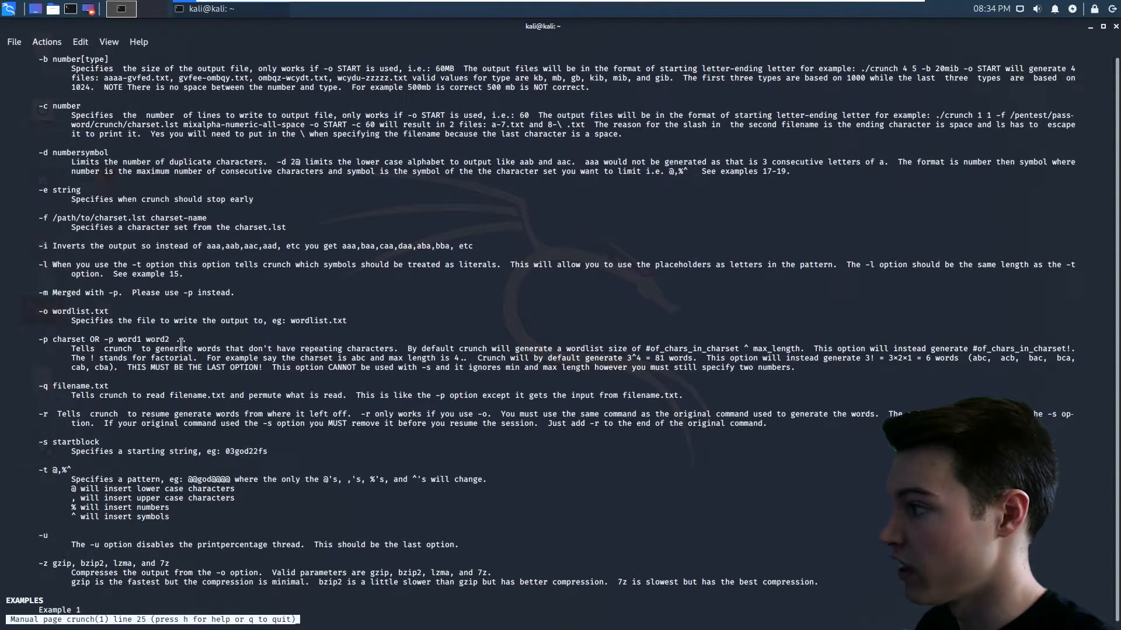
scroll(down, 3)
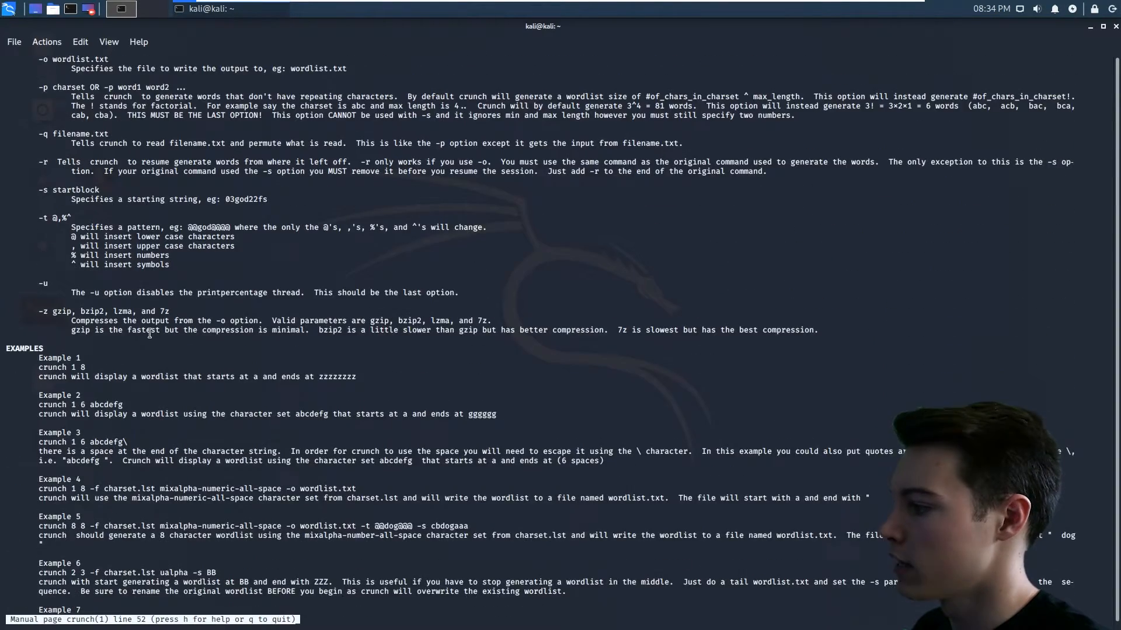
key(q)
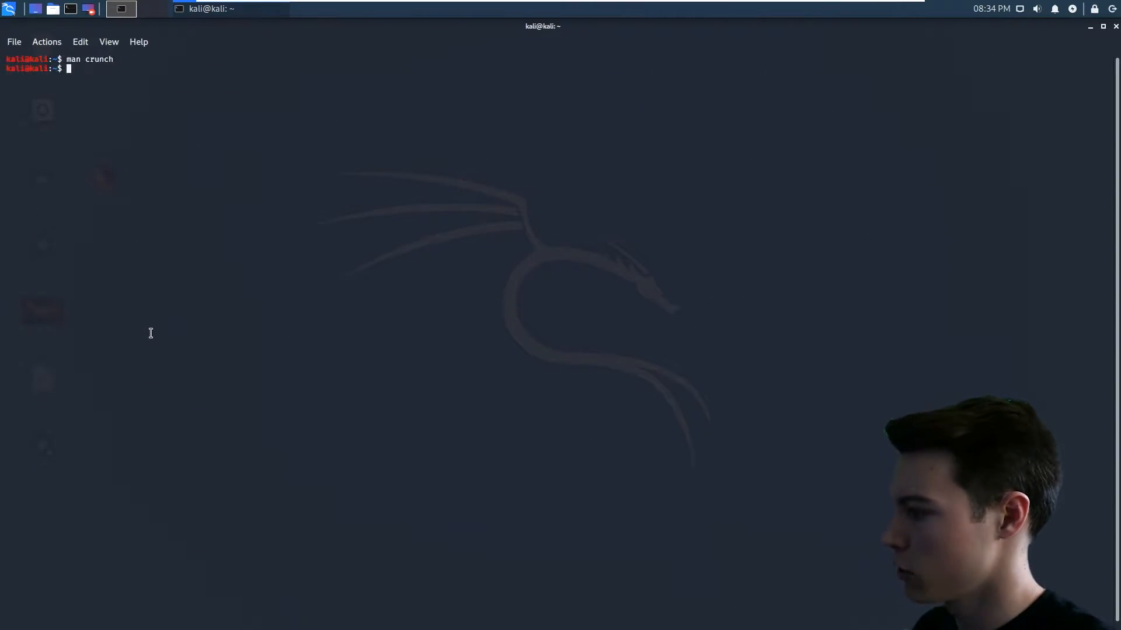
text(cr)
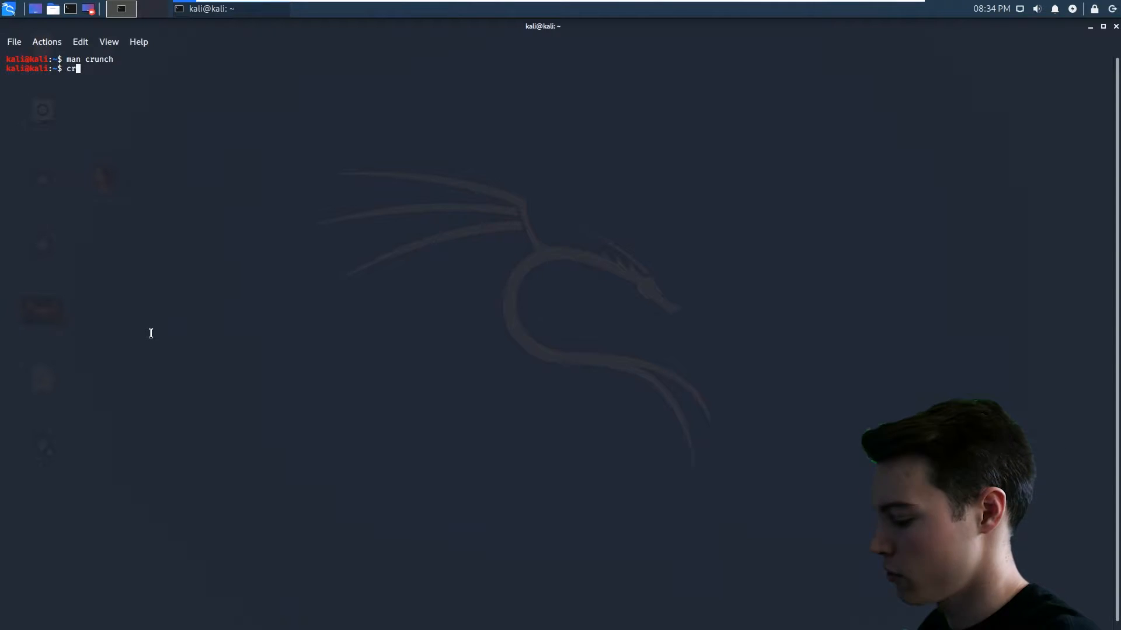
text(unch 5)
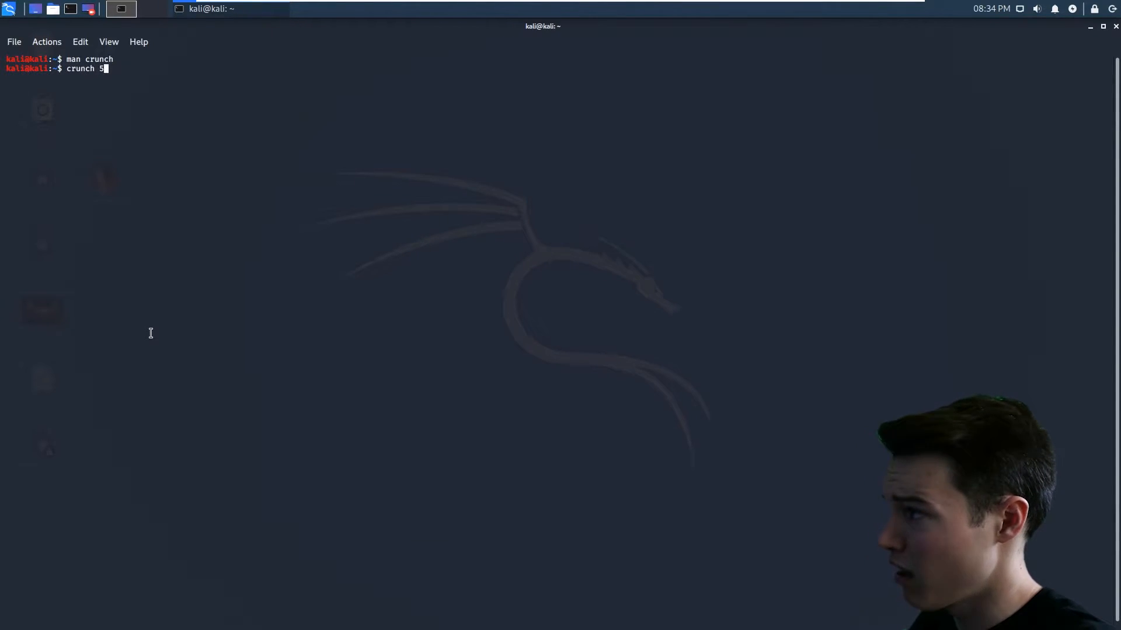
text(6)
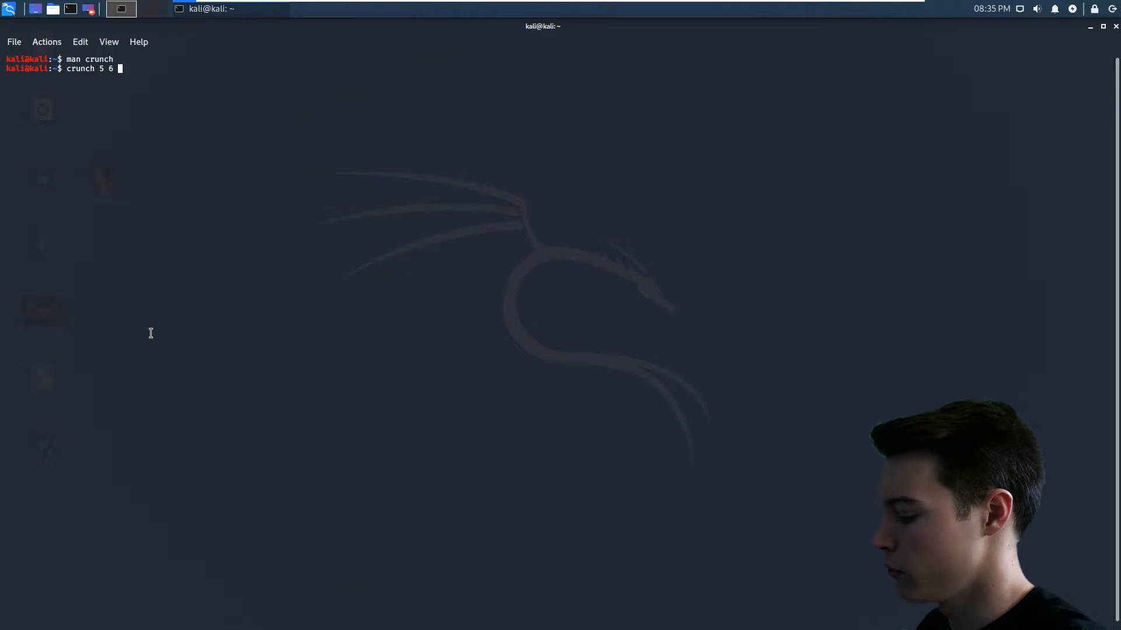
text(Luke)
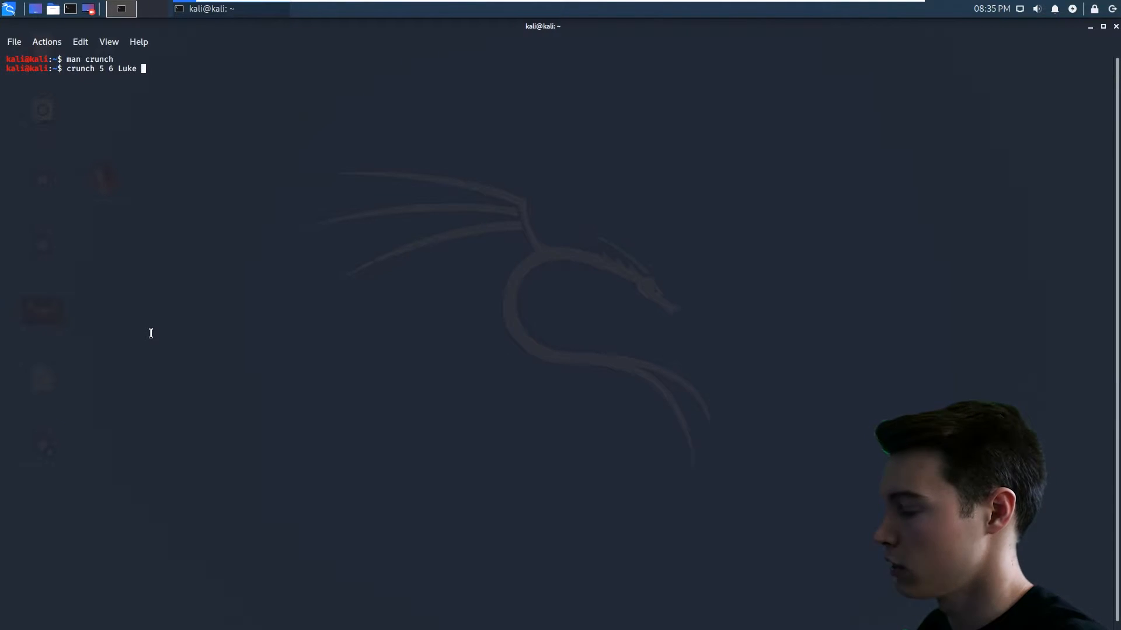
text(Geo)
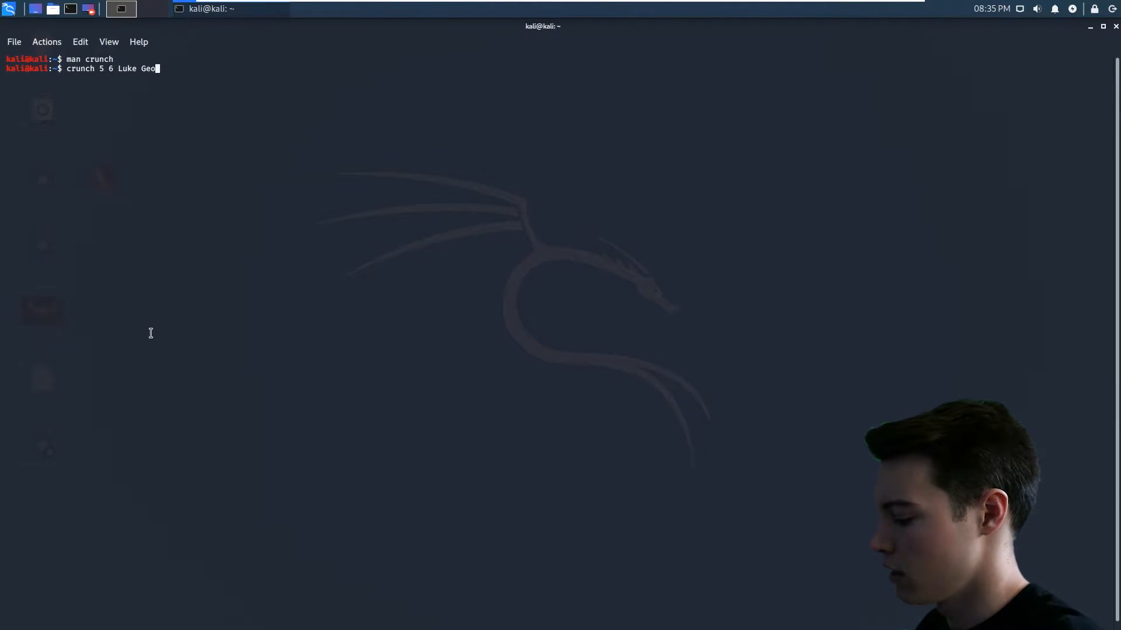
text(ffre)
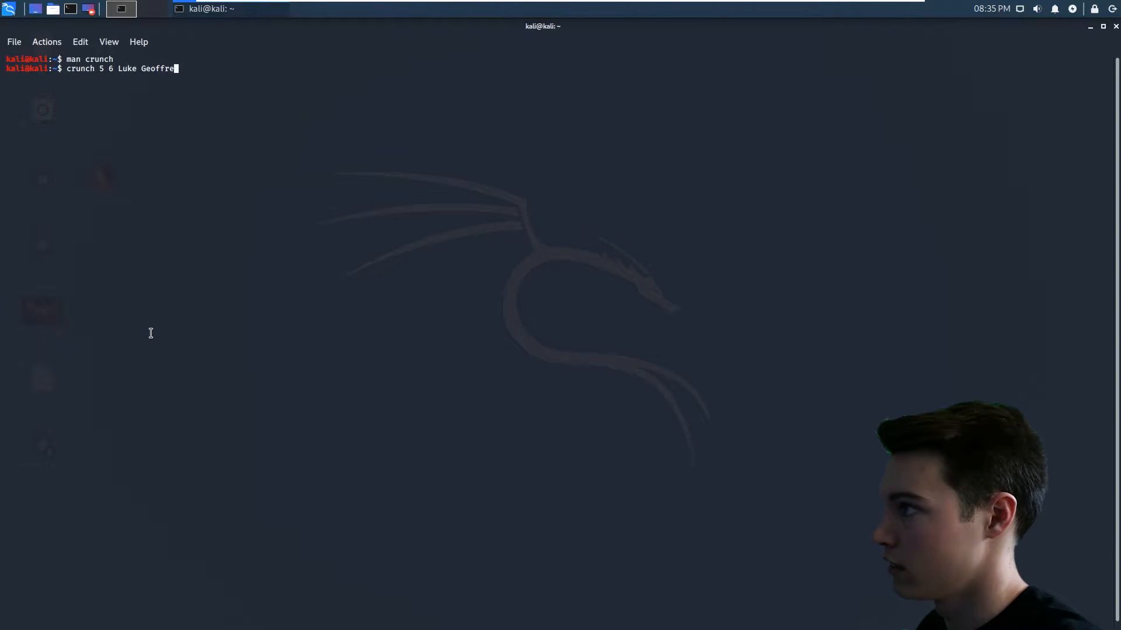
text(y)
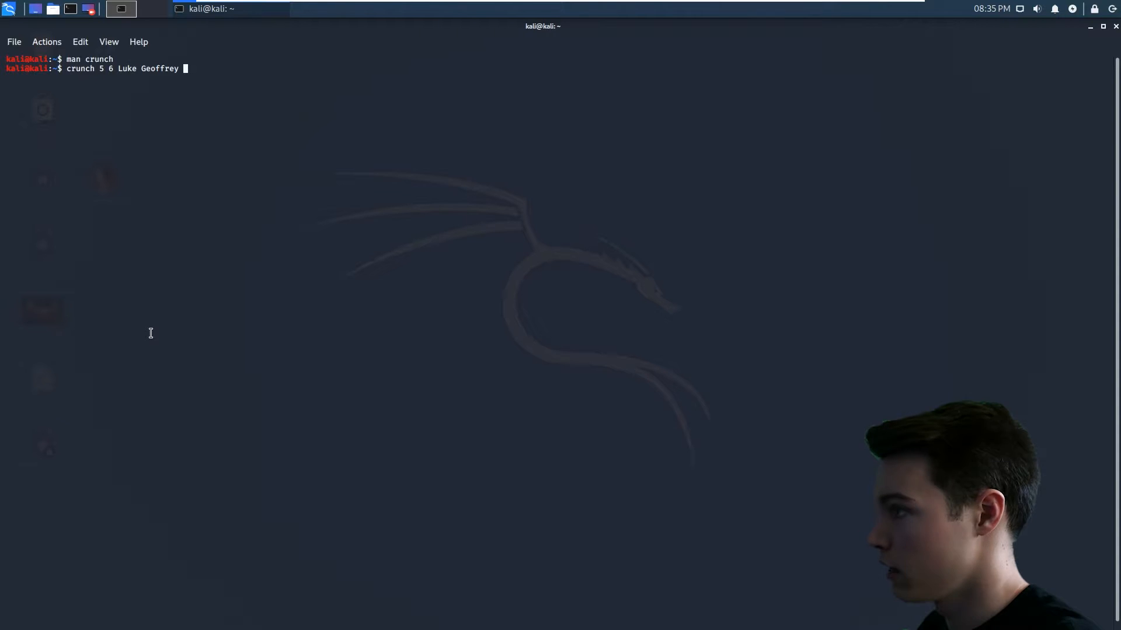
text(James)
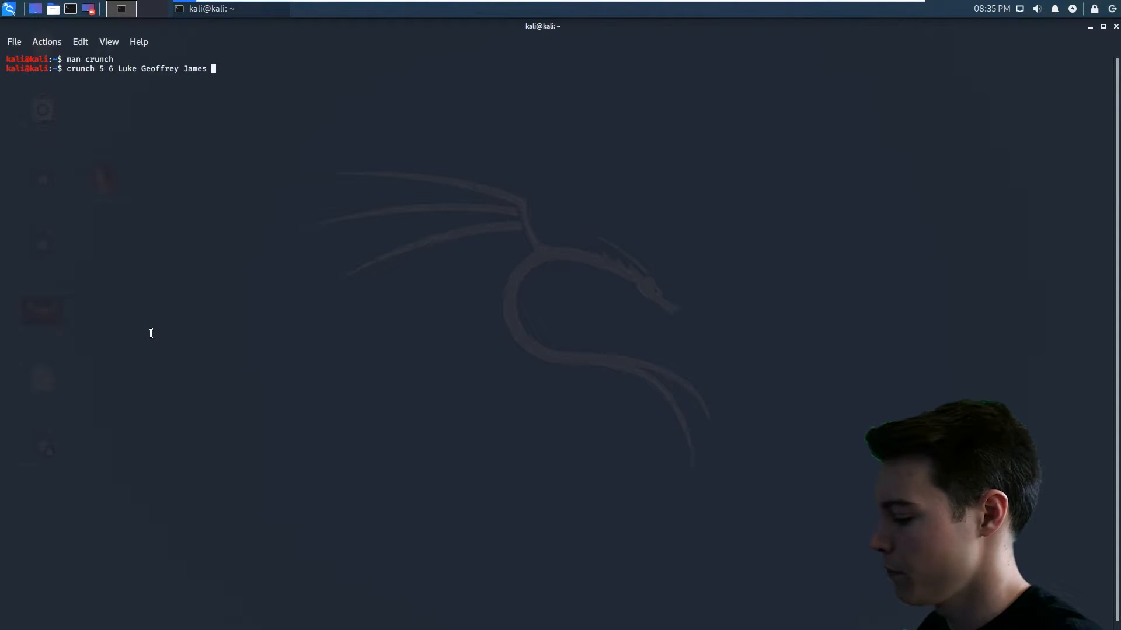
text(1)
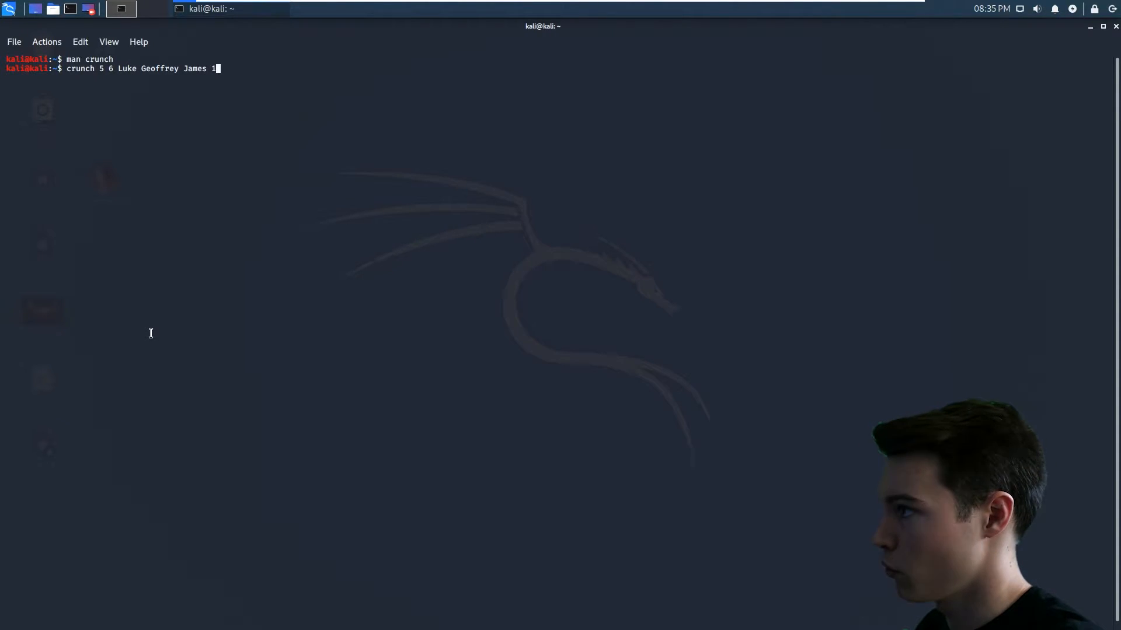
text(2)
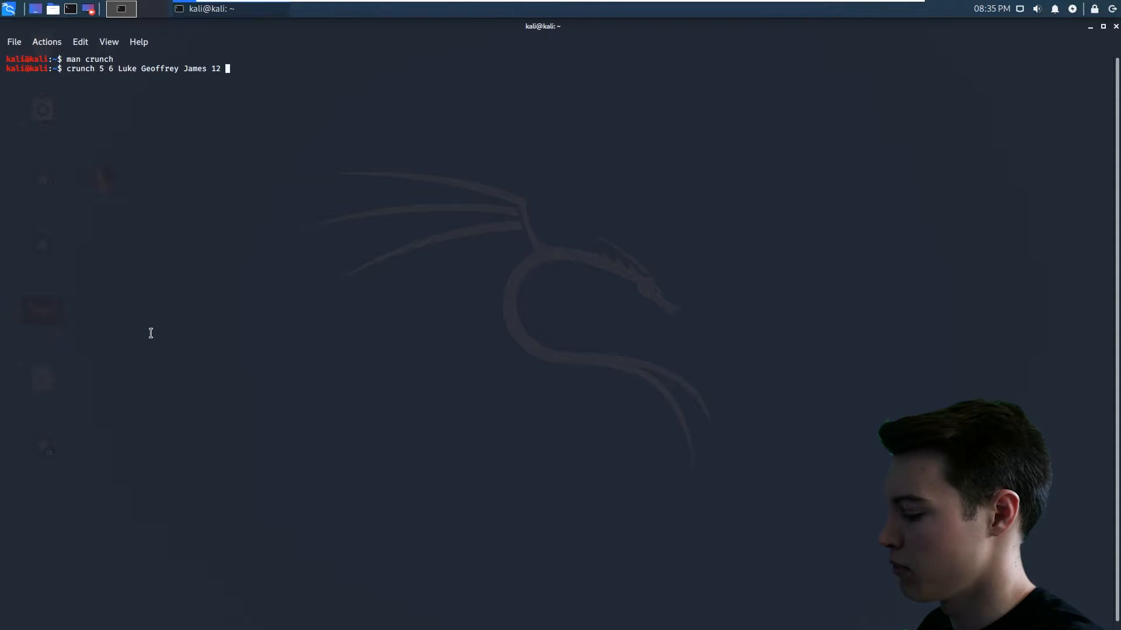
text(81)
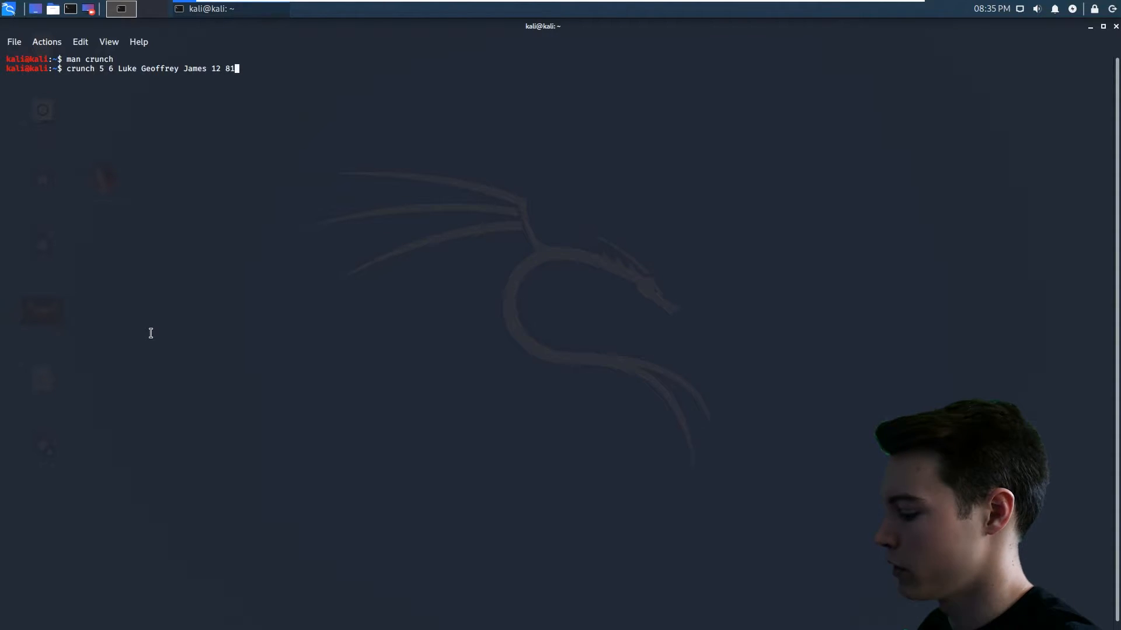
text(634)
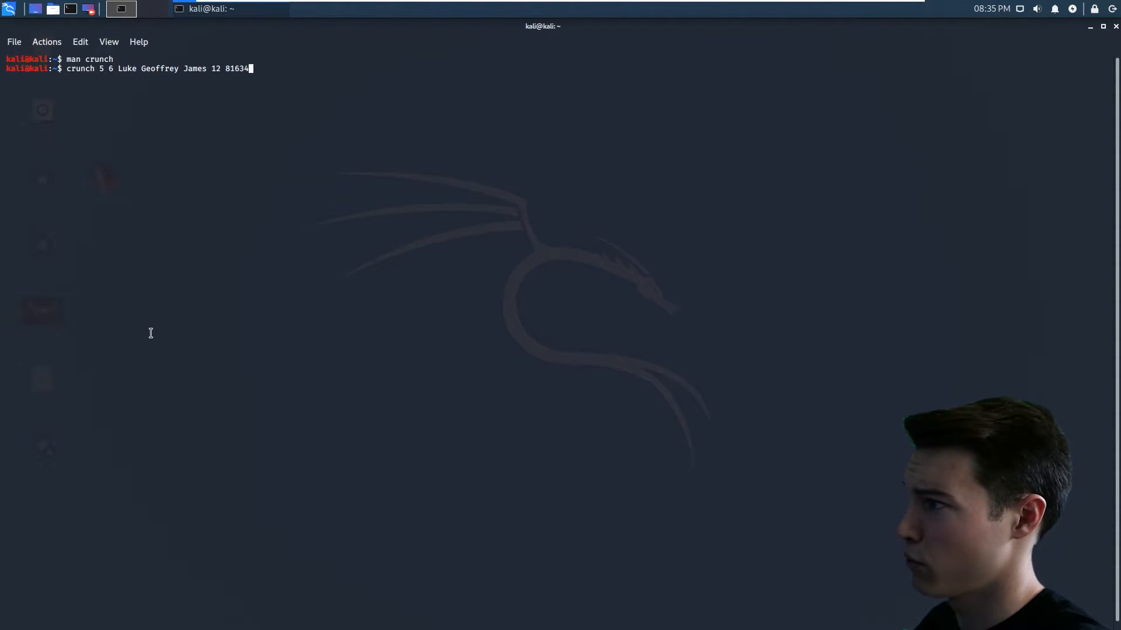
text(5)
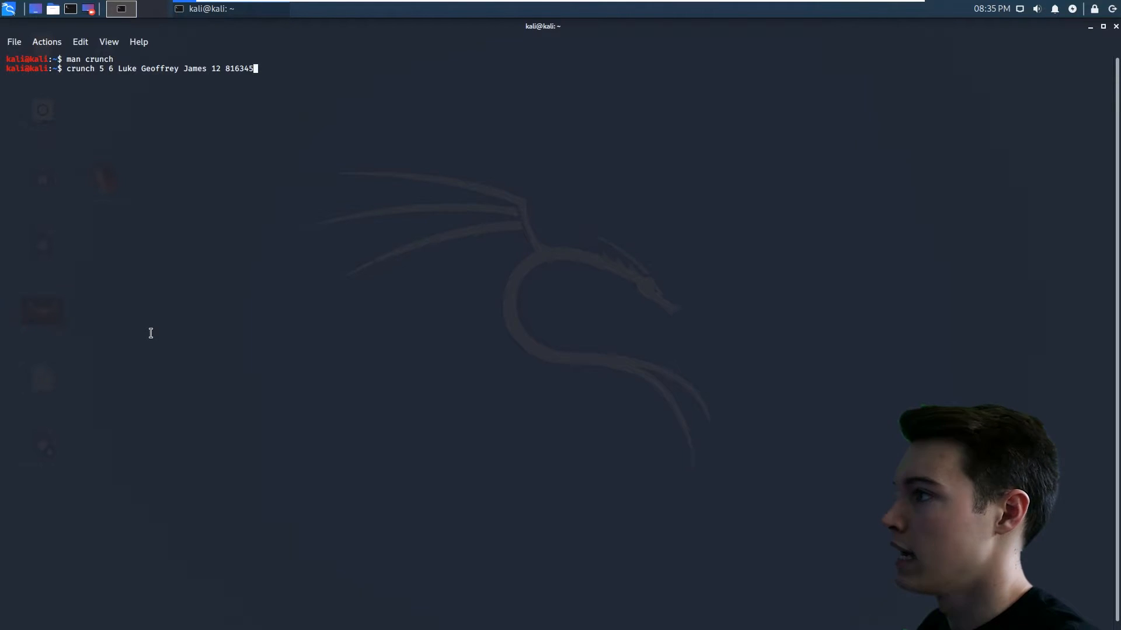
text(Jun)
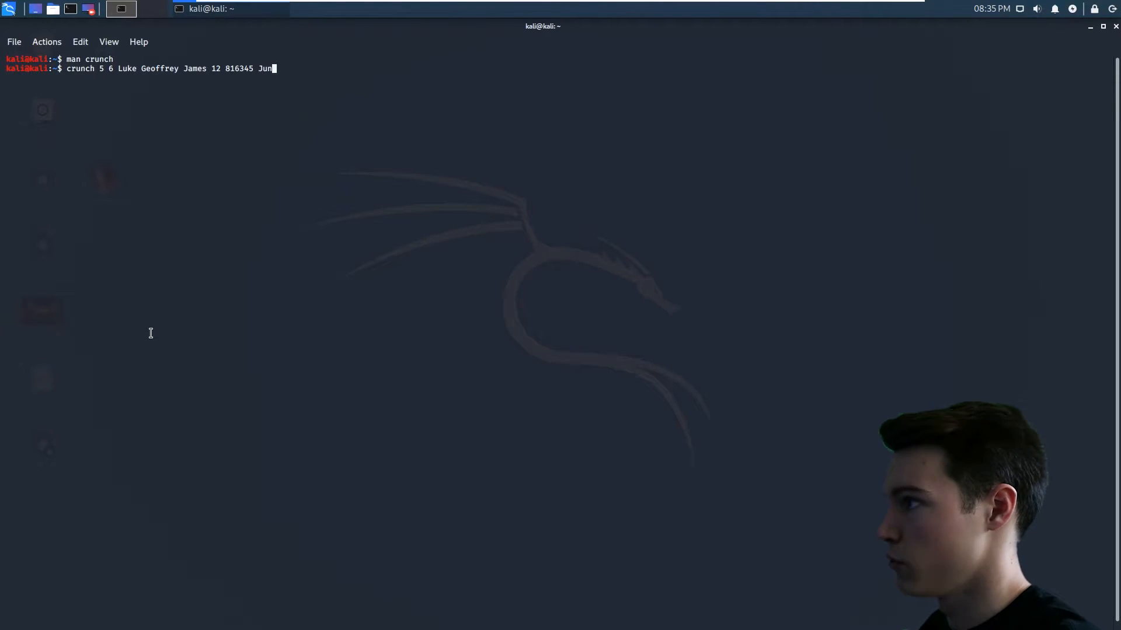
text(e 7)
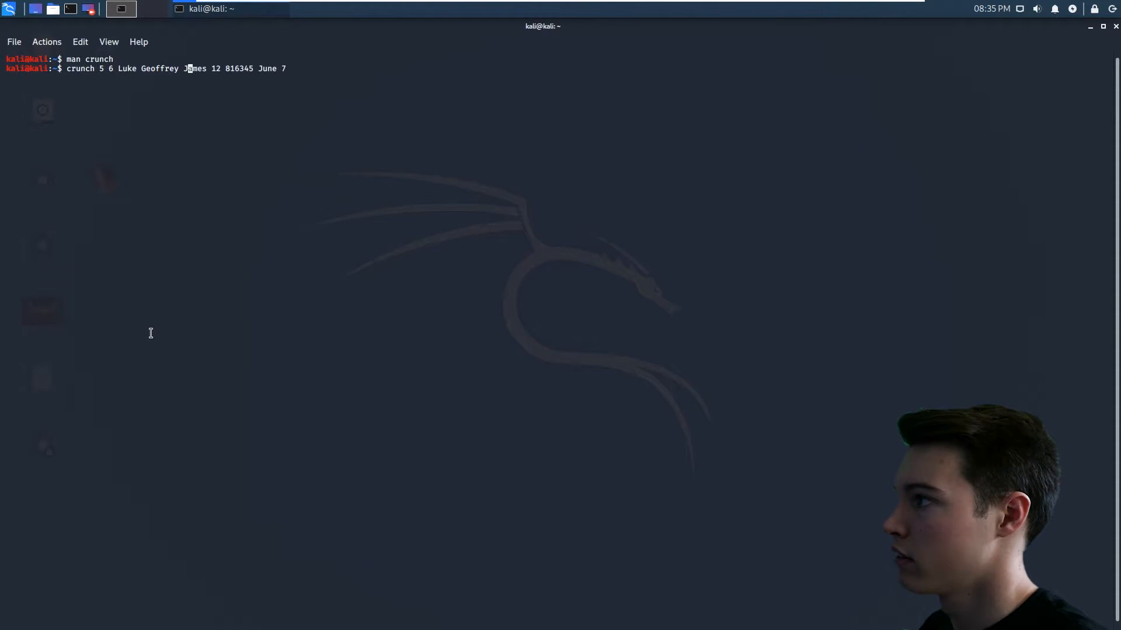
Append '-p' and '-o wordlist2.lst' after the words and run the permutation command
text(-p)
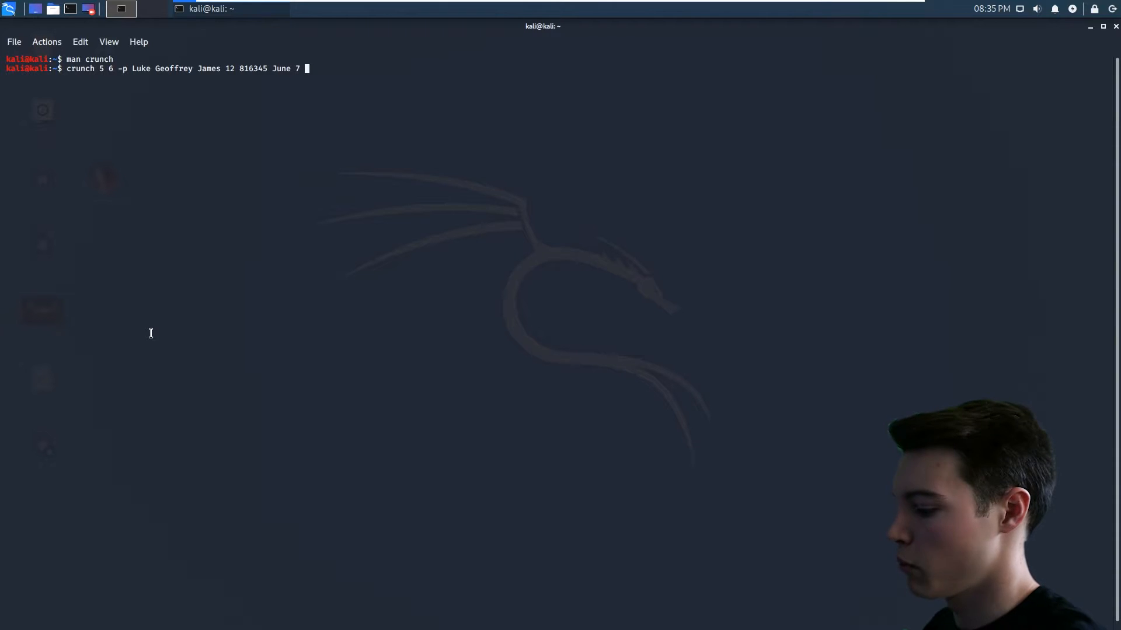
text(-o)
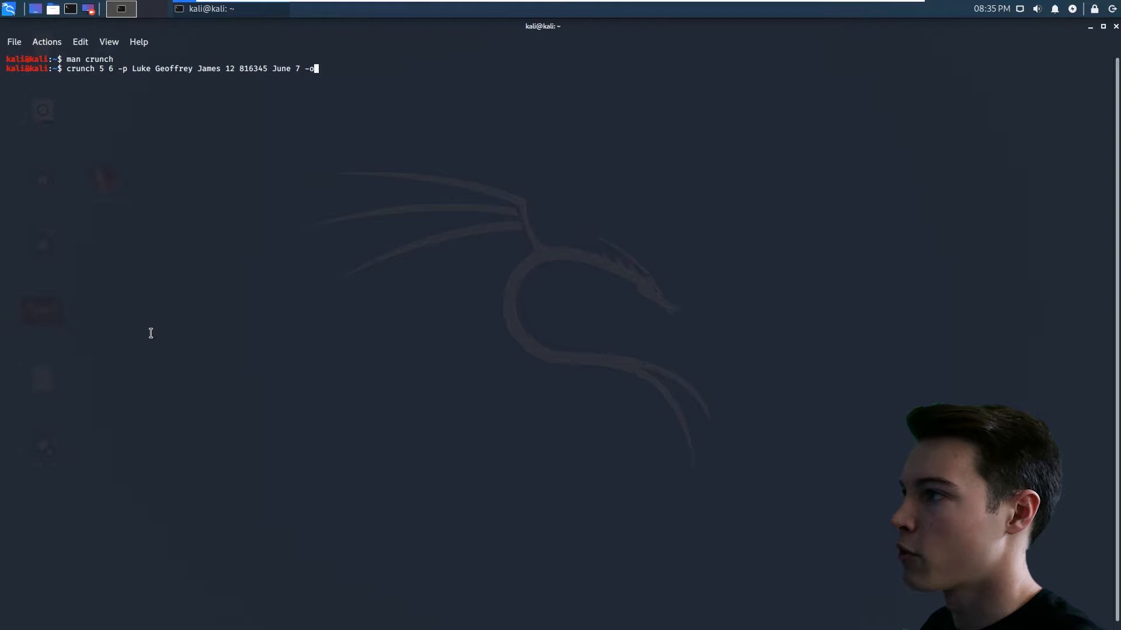
text(worl)
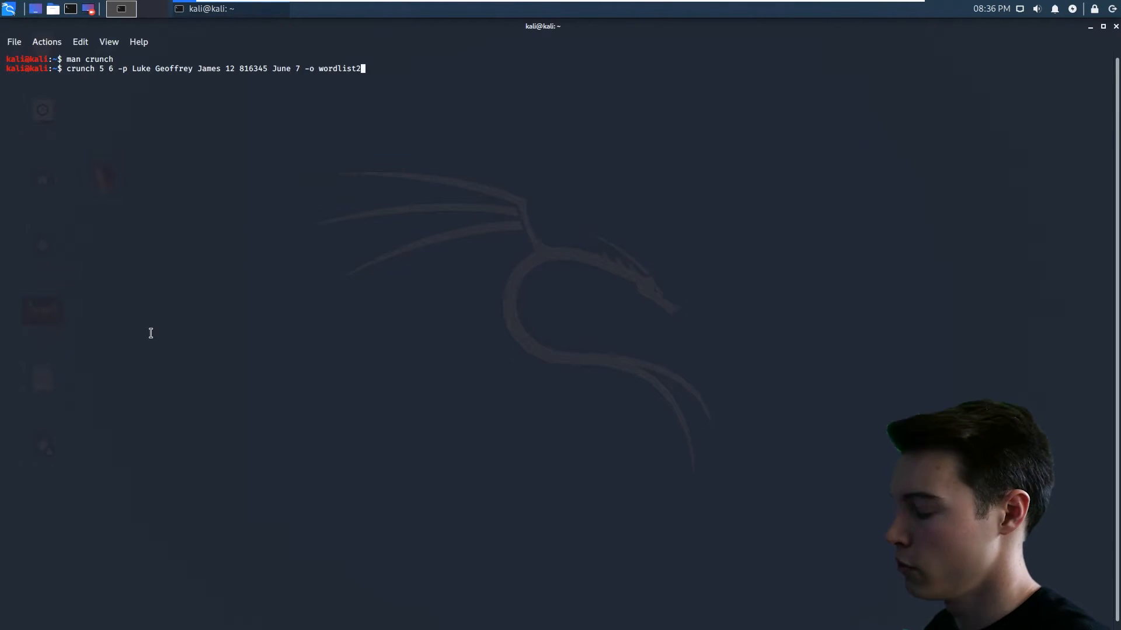
text(.lst)
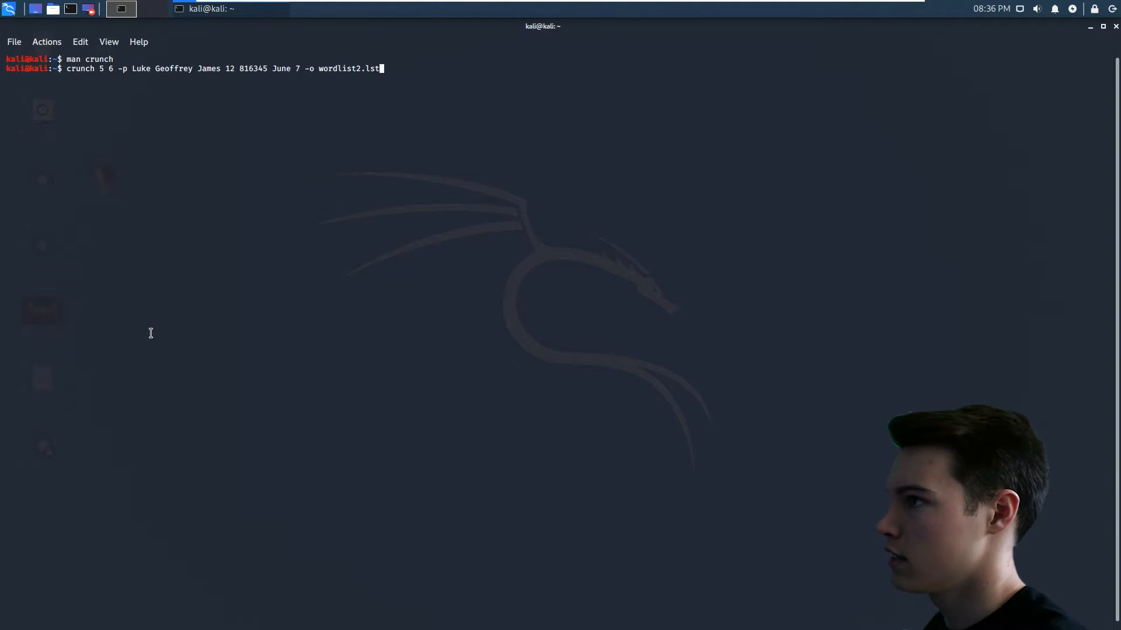
key(Return)
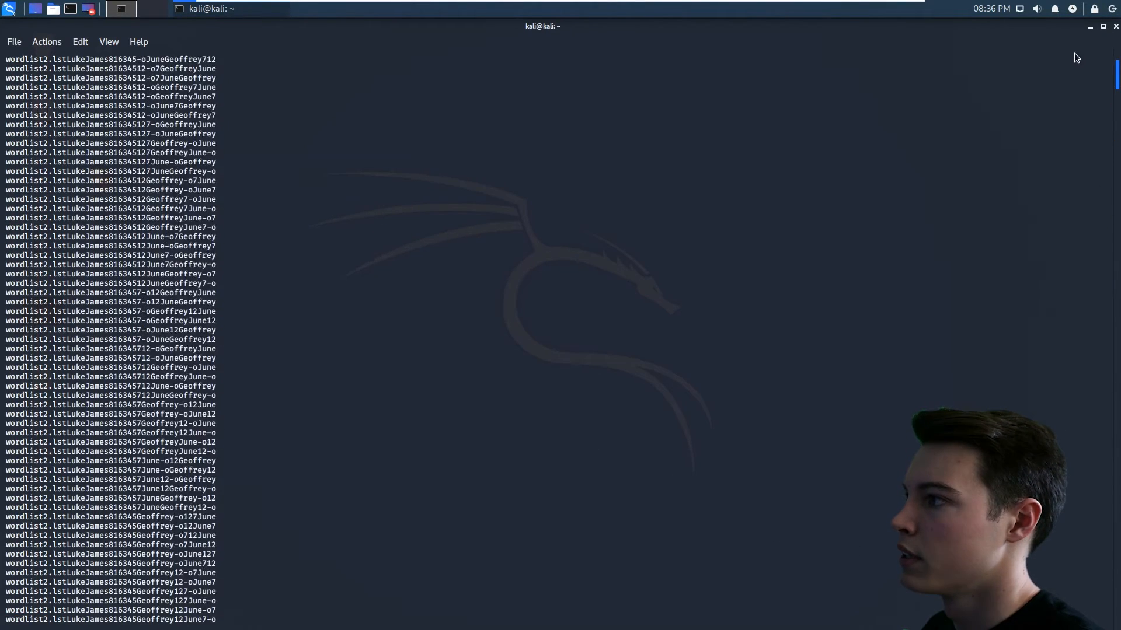
Review the printed permutations and recall the crunch command for editing
scroll(down, 3)
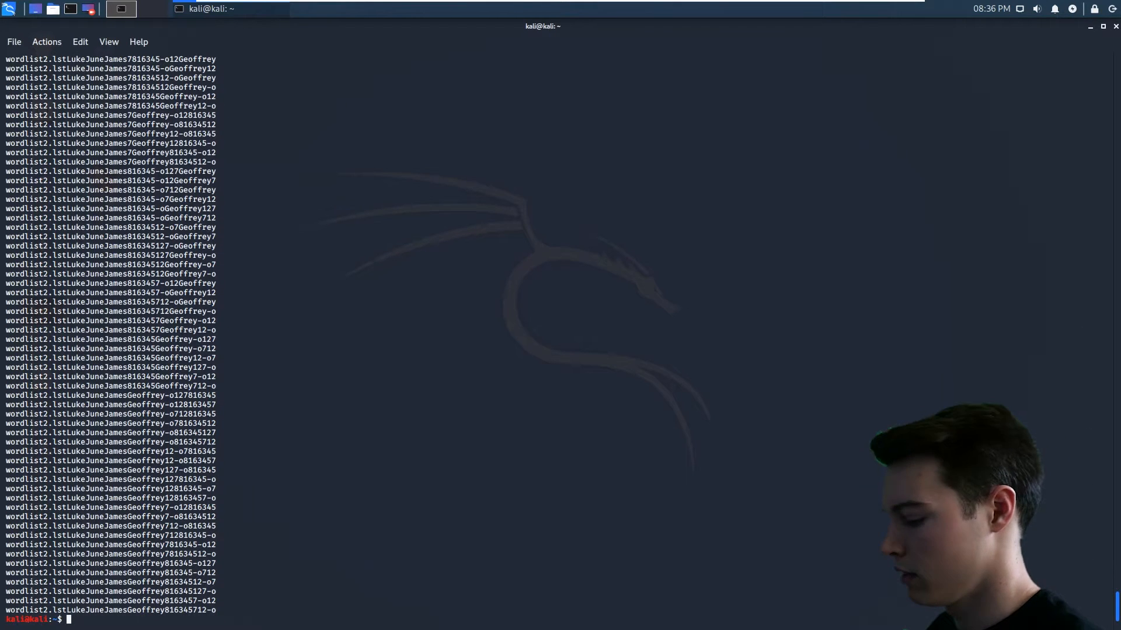
text(crunch 5 6 -p Luke Geoffrey James 12 816345 June 7 -o wordlist2.lst)
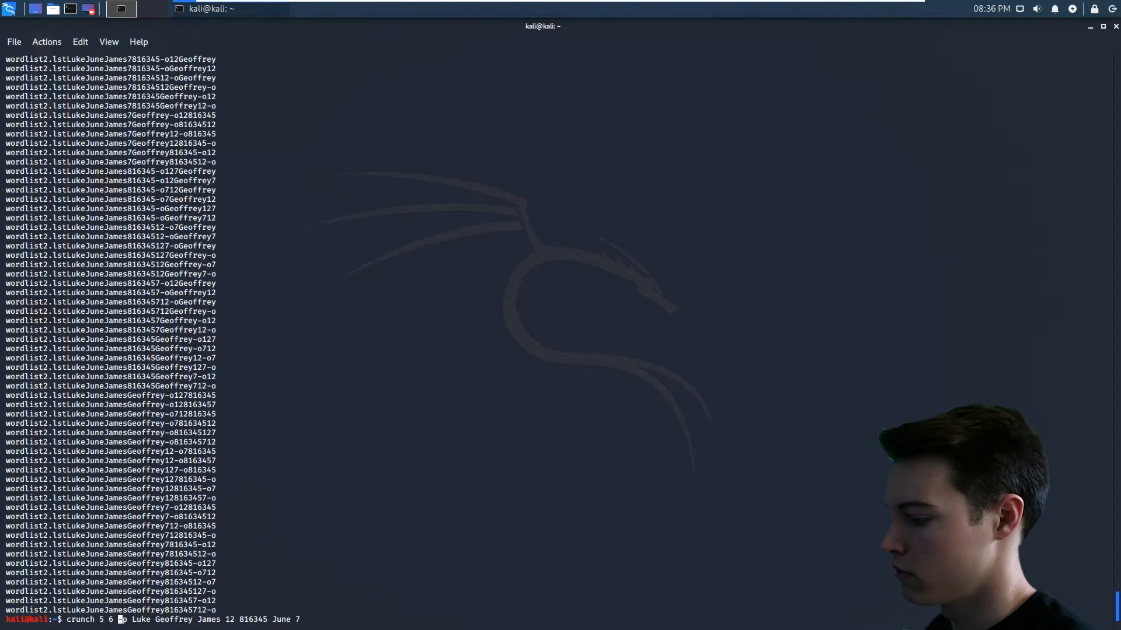
Rerun crunch with '-o wordlist.txt' before -p, saving 5040 permutations to wordlist.txt
text(-o wordlist.txt)
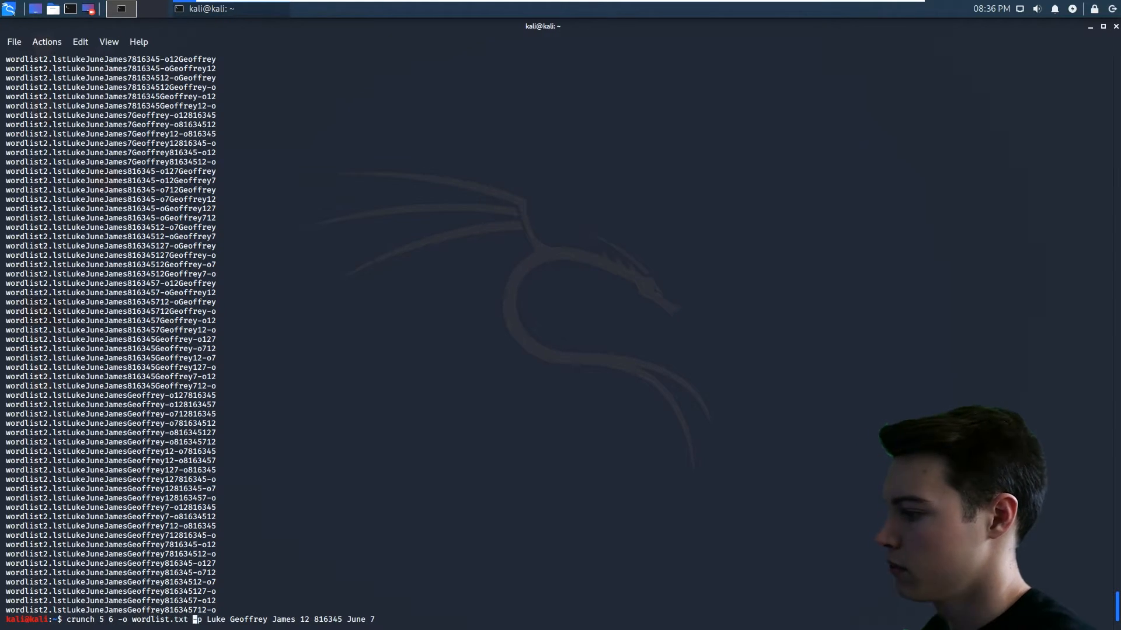
key(Return)
text(ls)
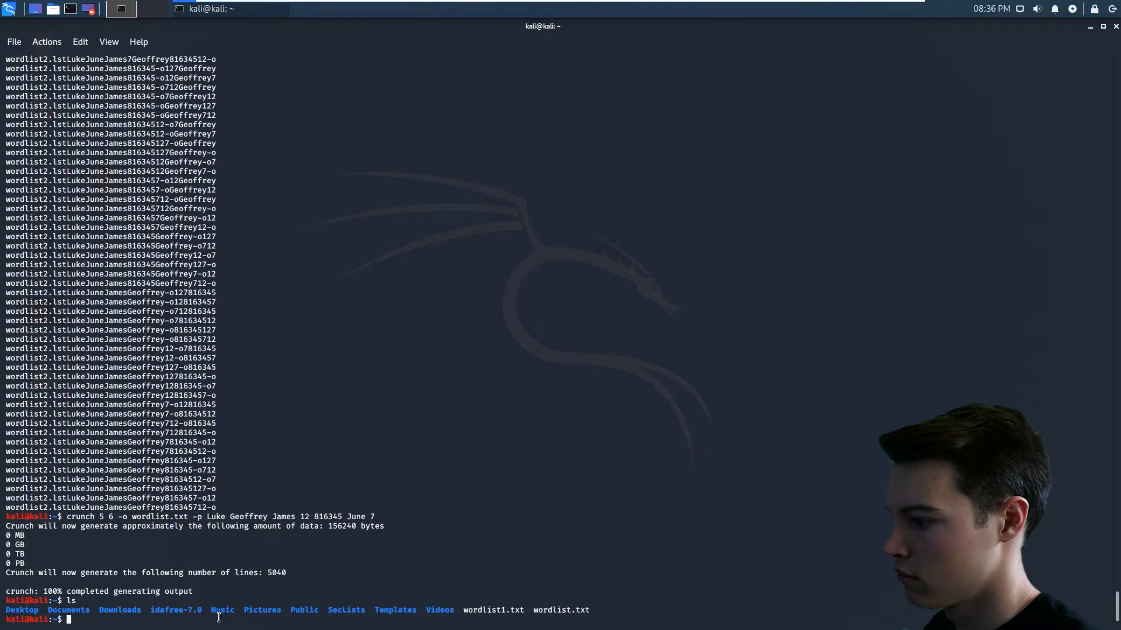
mouse_move(464, 611)
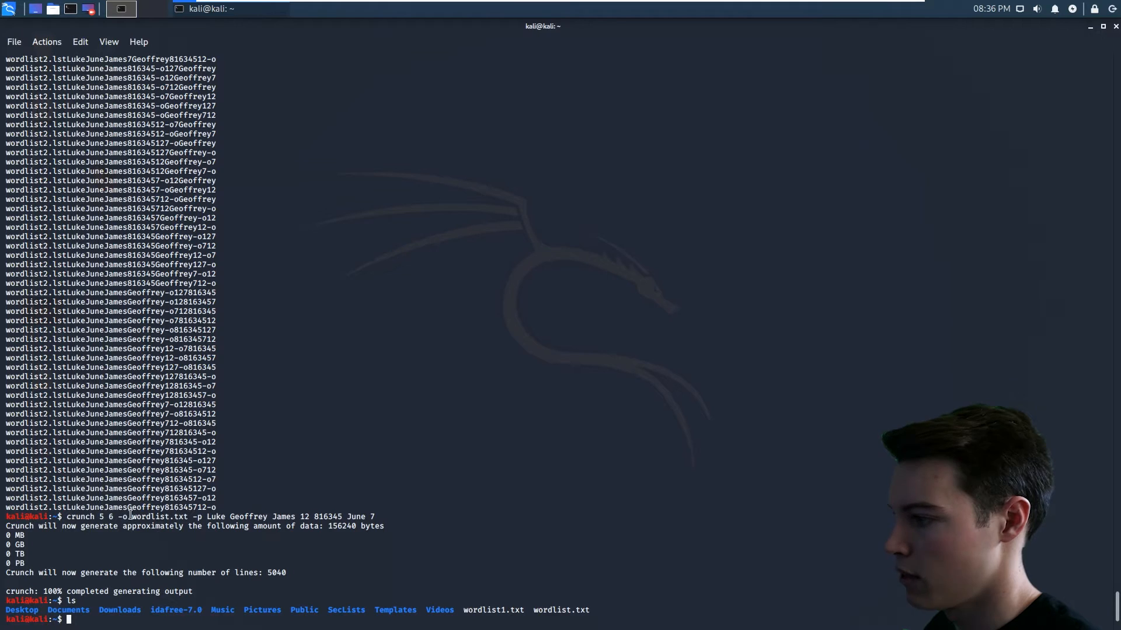
text(nano)
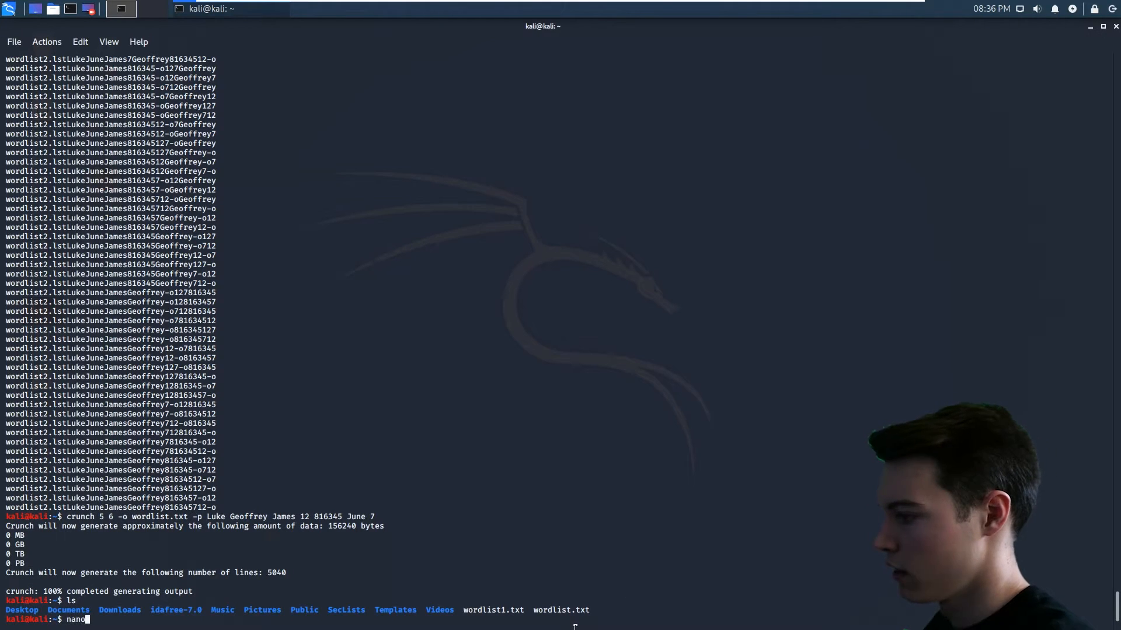
View wordlist.txt in nano and scroll through its name-and-number permutations
text(wordlist)
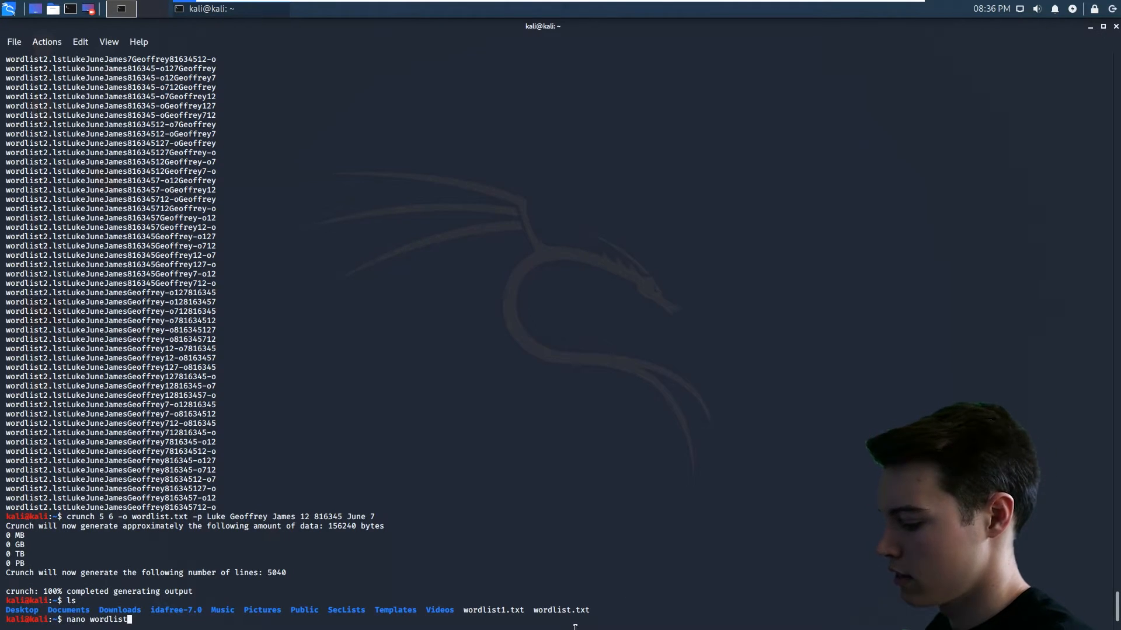
key(Return)
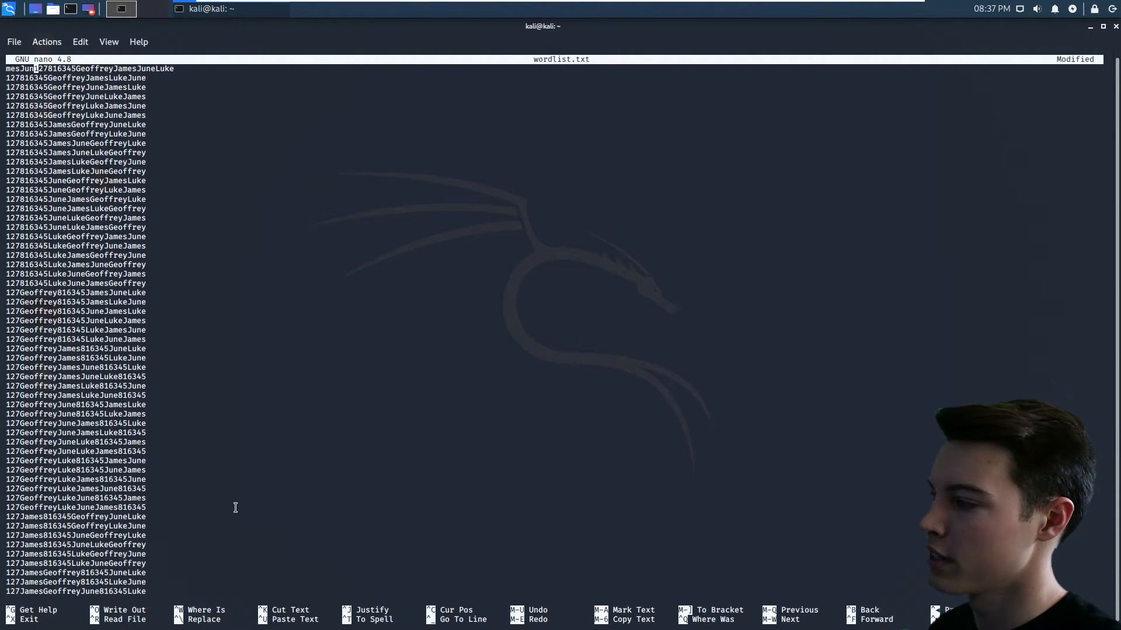
scroll(down, 3)
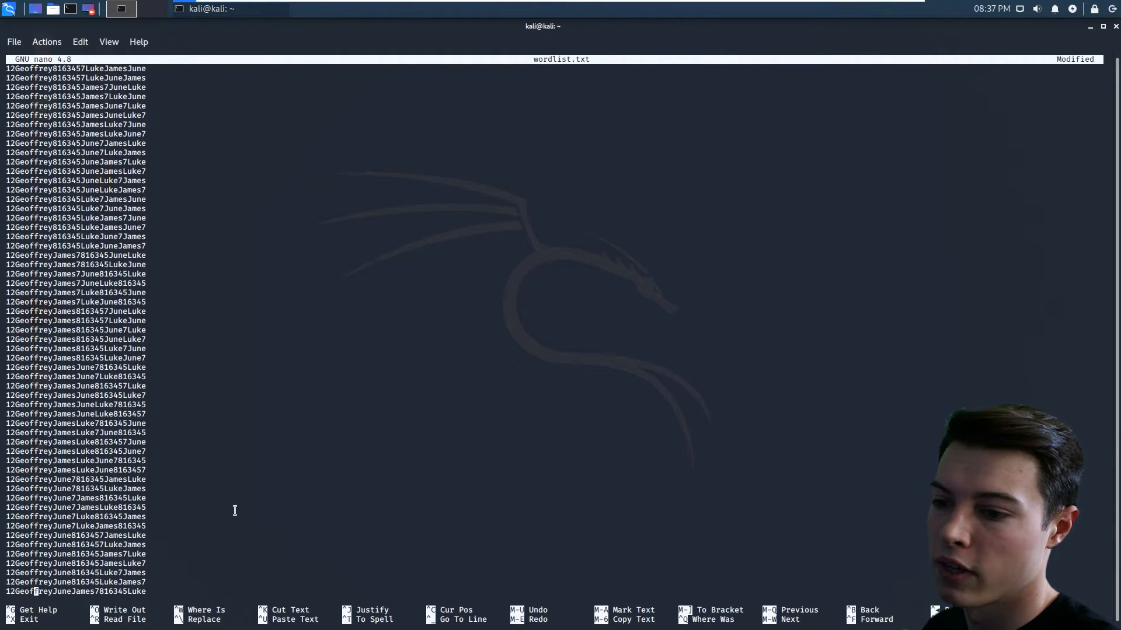
scroll(down, 3)
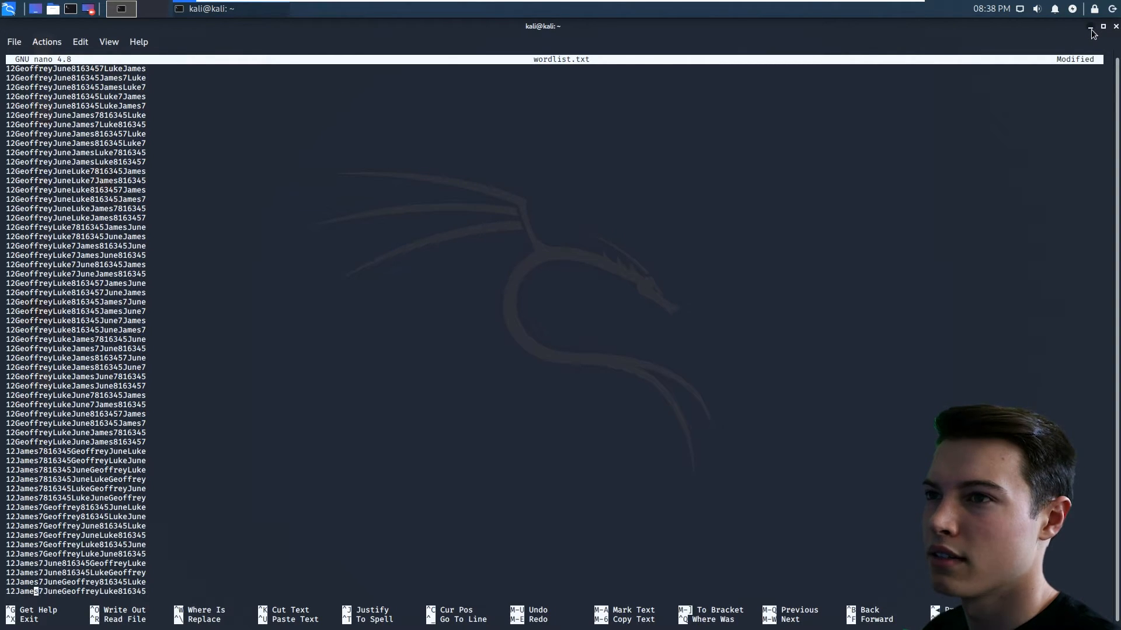
click(1091, 27)
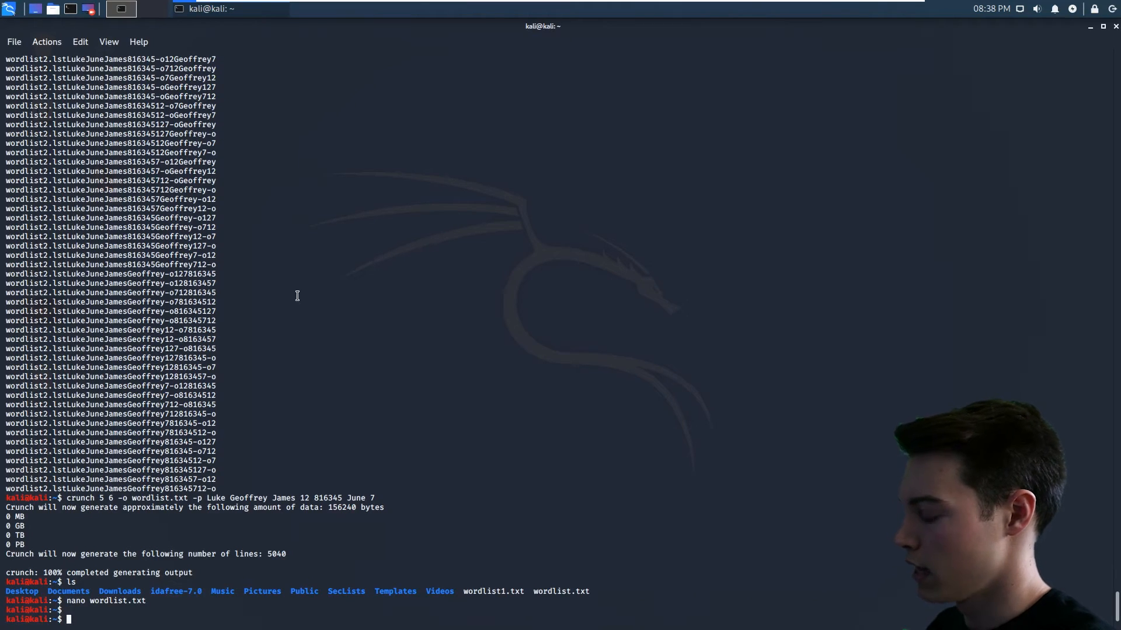
text(crunch)
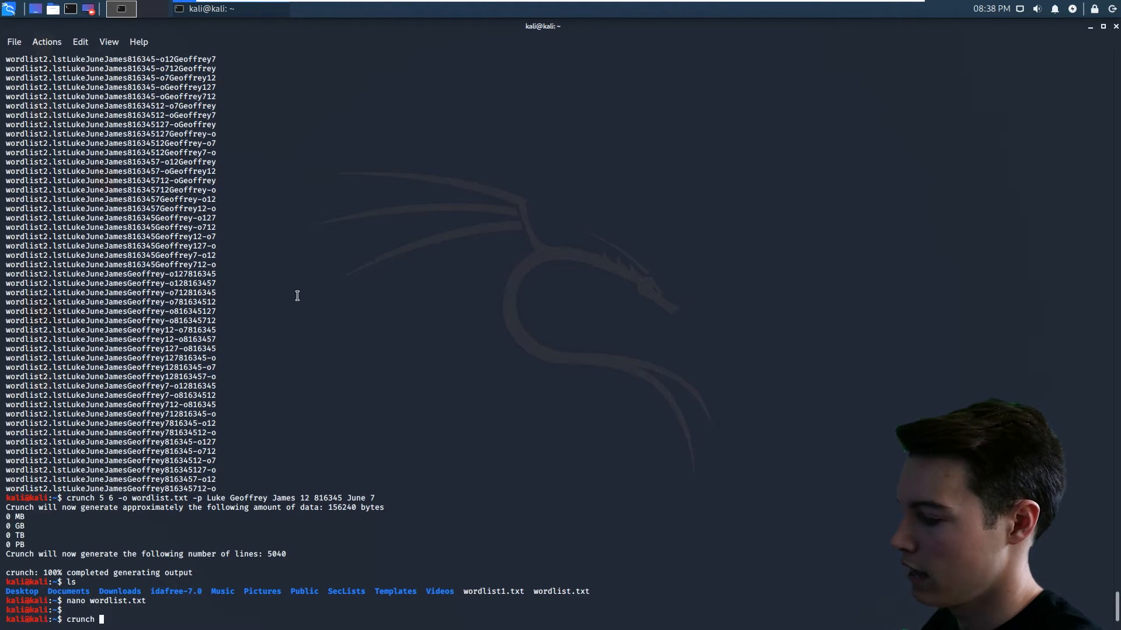
text(10)
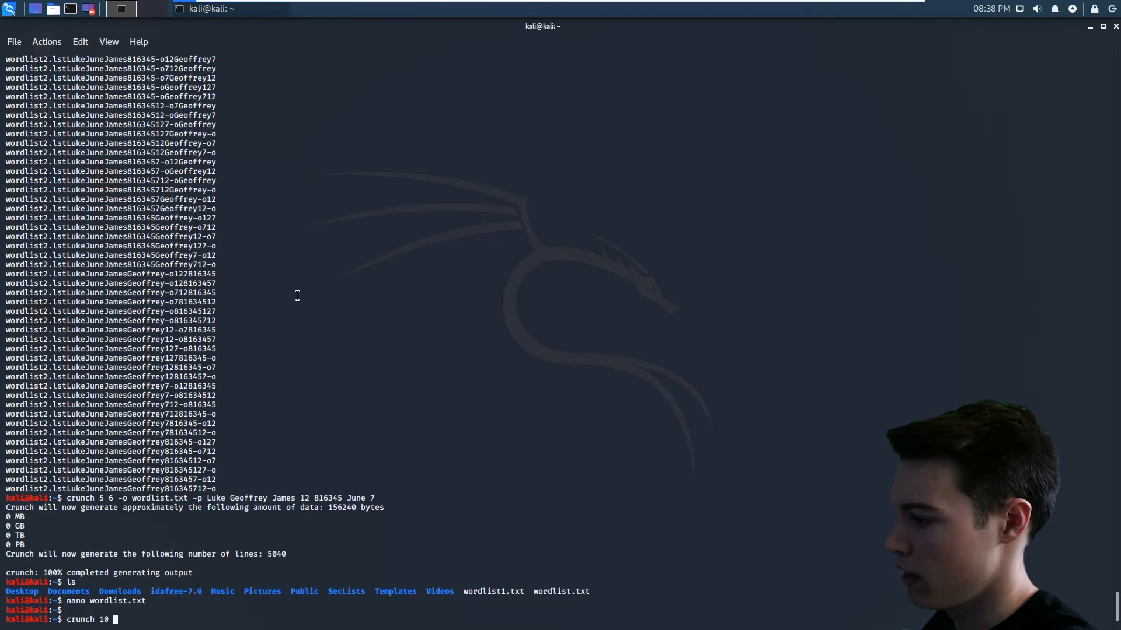
text(10)
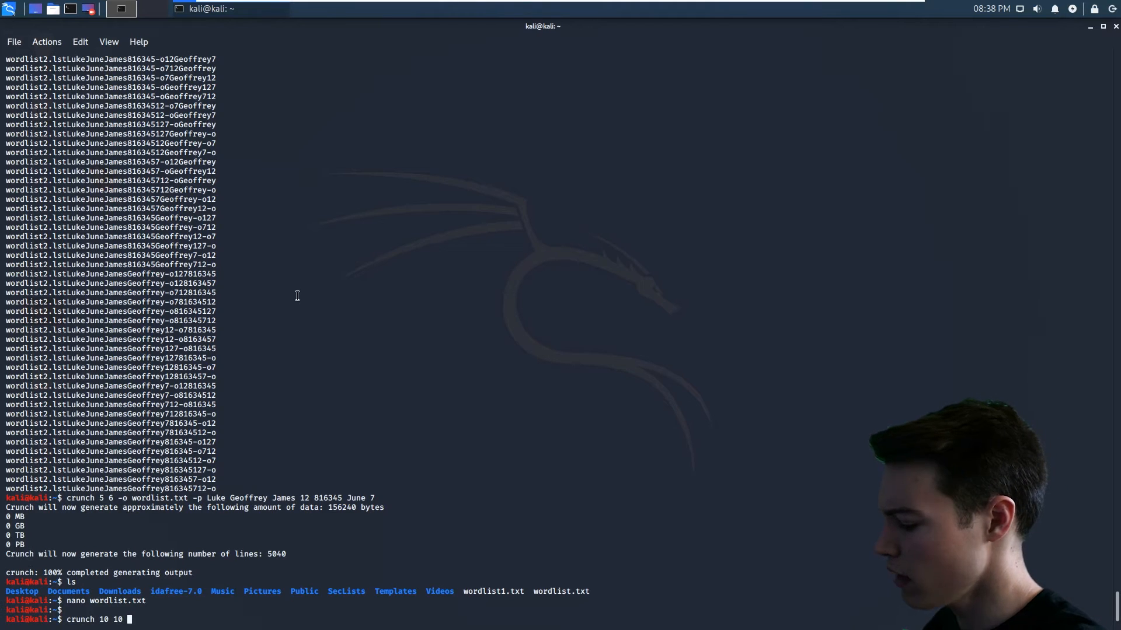
text(0123456)
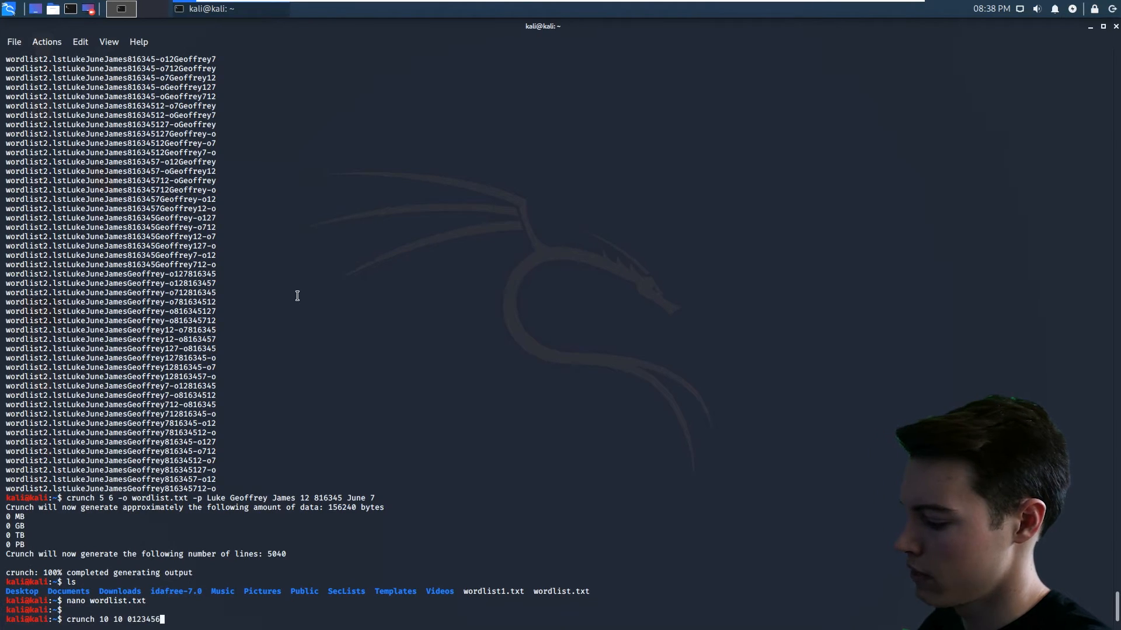
text(789)
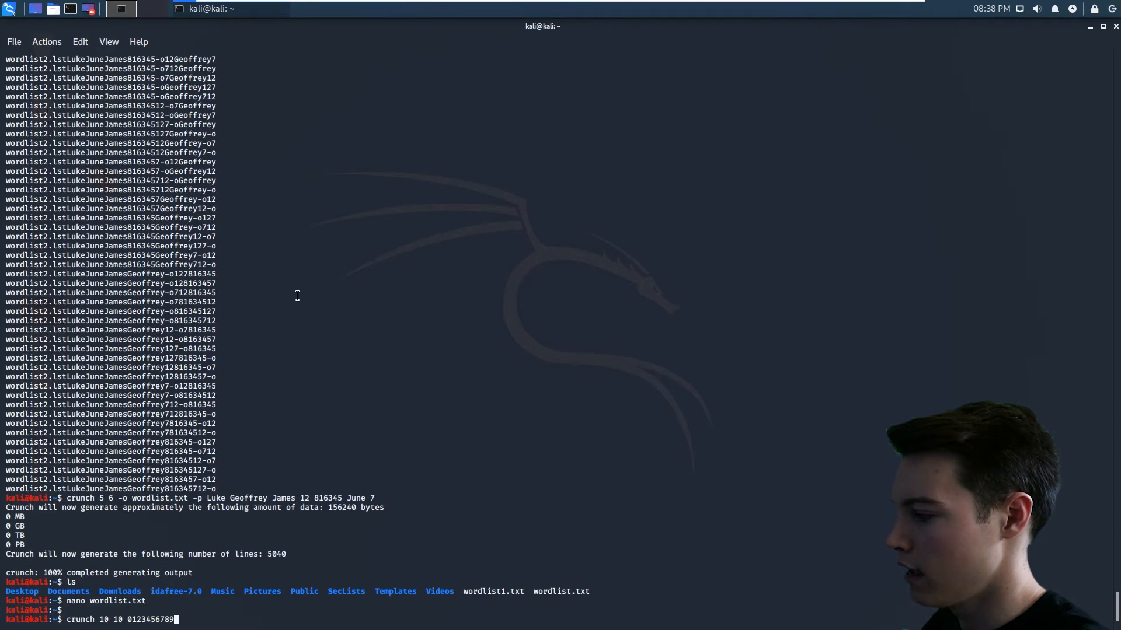
text(-)
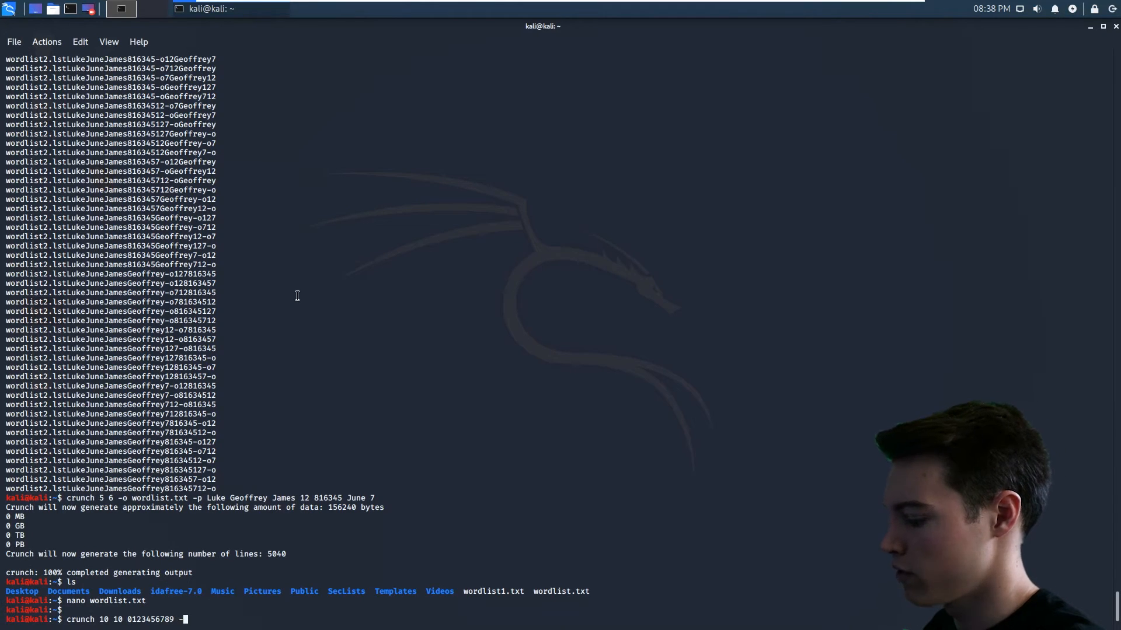
text(-o a)
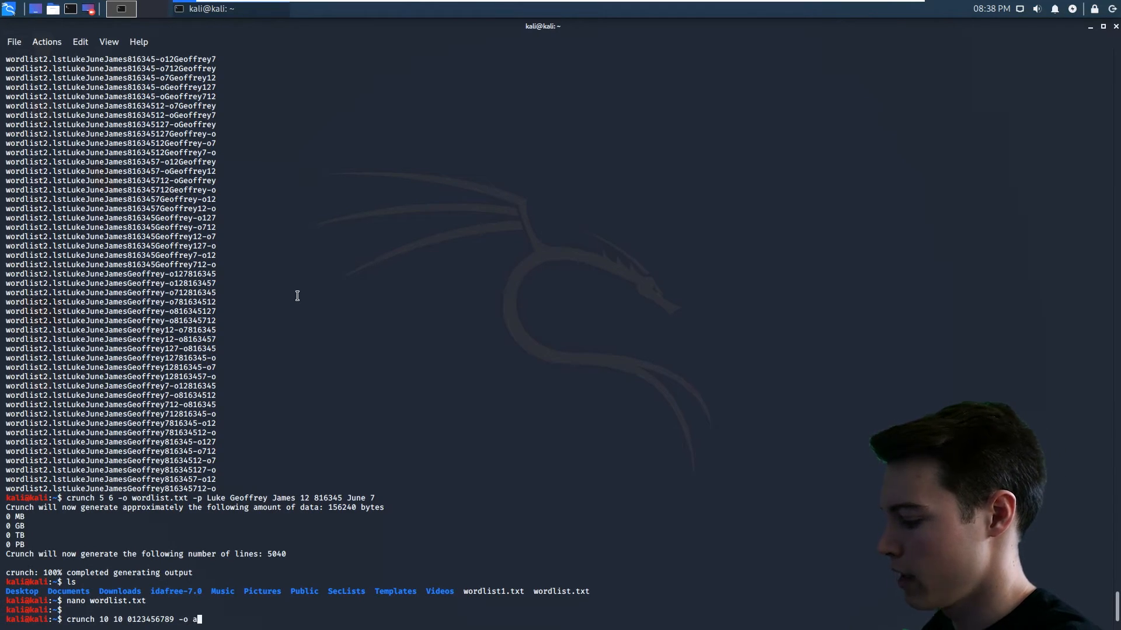
text(tt.)
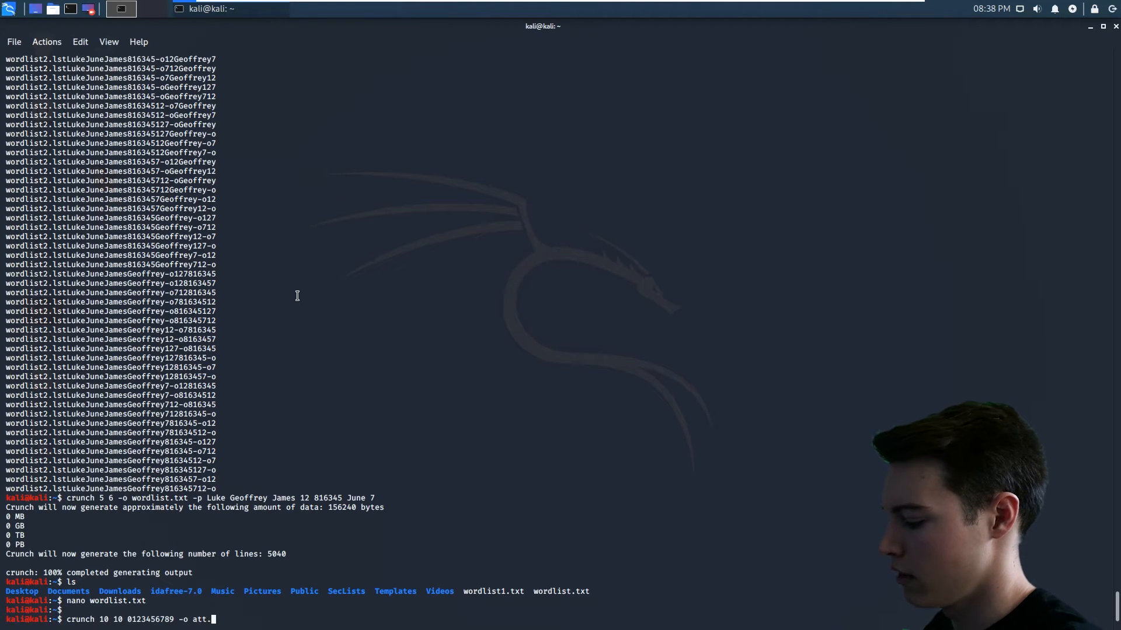
text(lst)
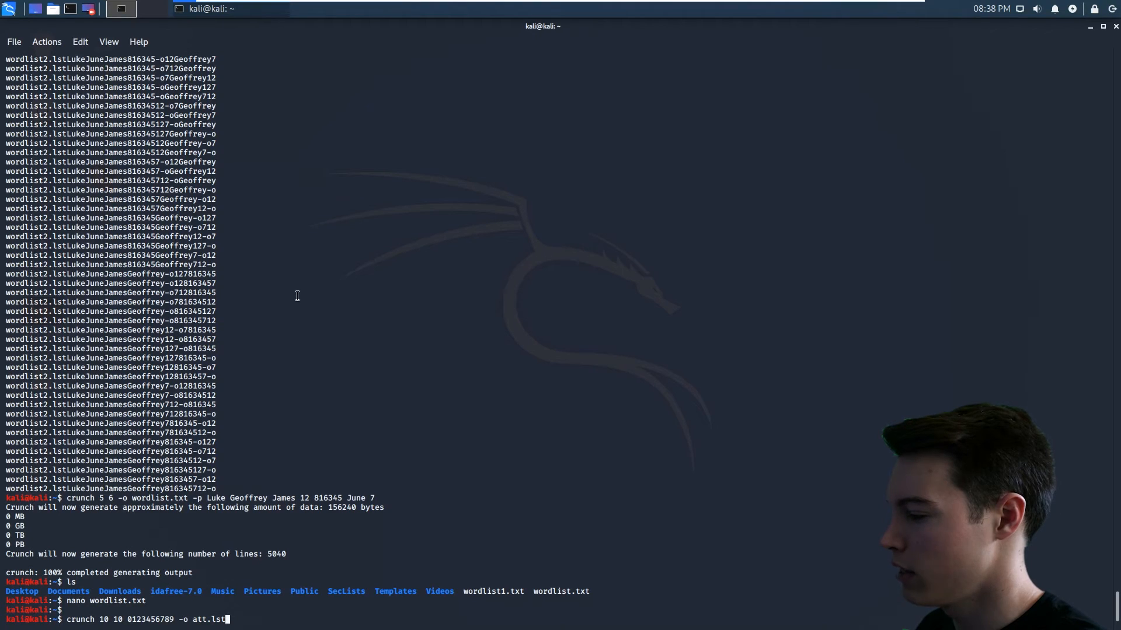
Start the 10-digit generation into att.lst, then cancel it after the 102 GB estimate
key(Return)
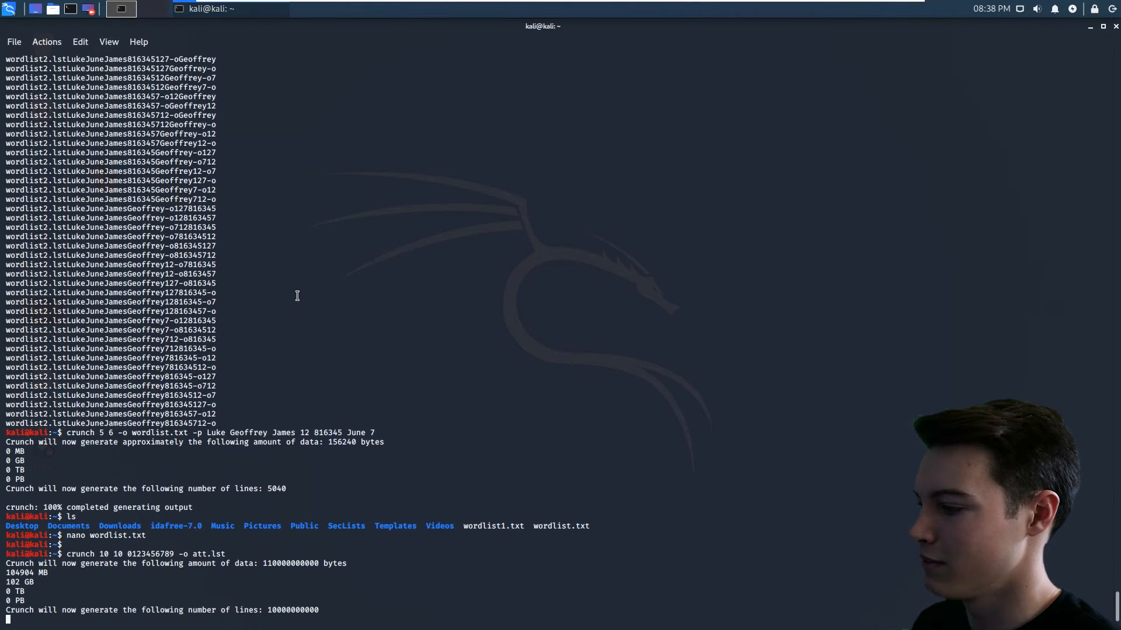
mouse_move(286, 552)
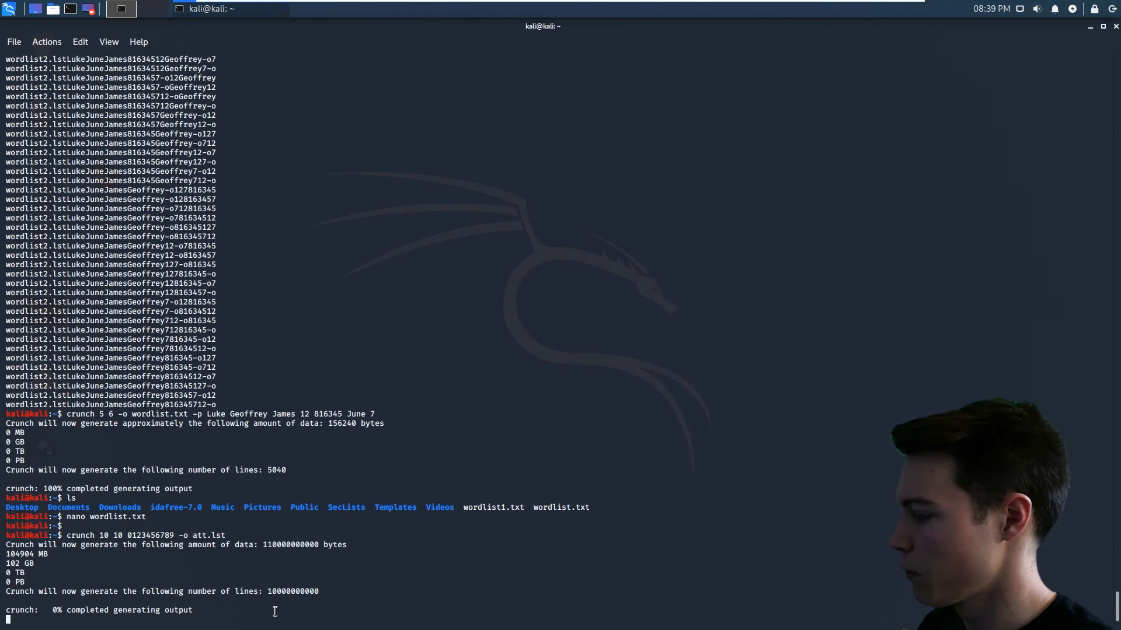
key(ctrl+c)
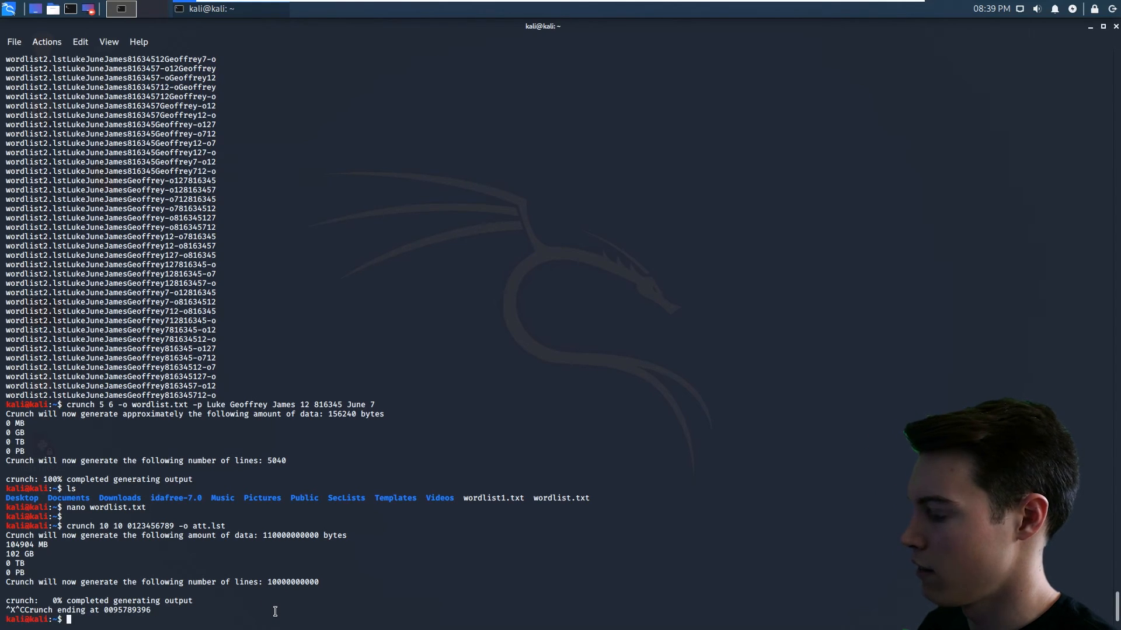